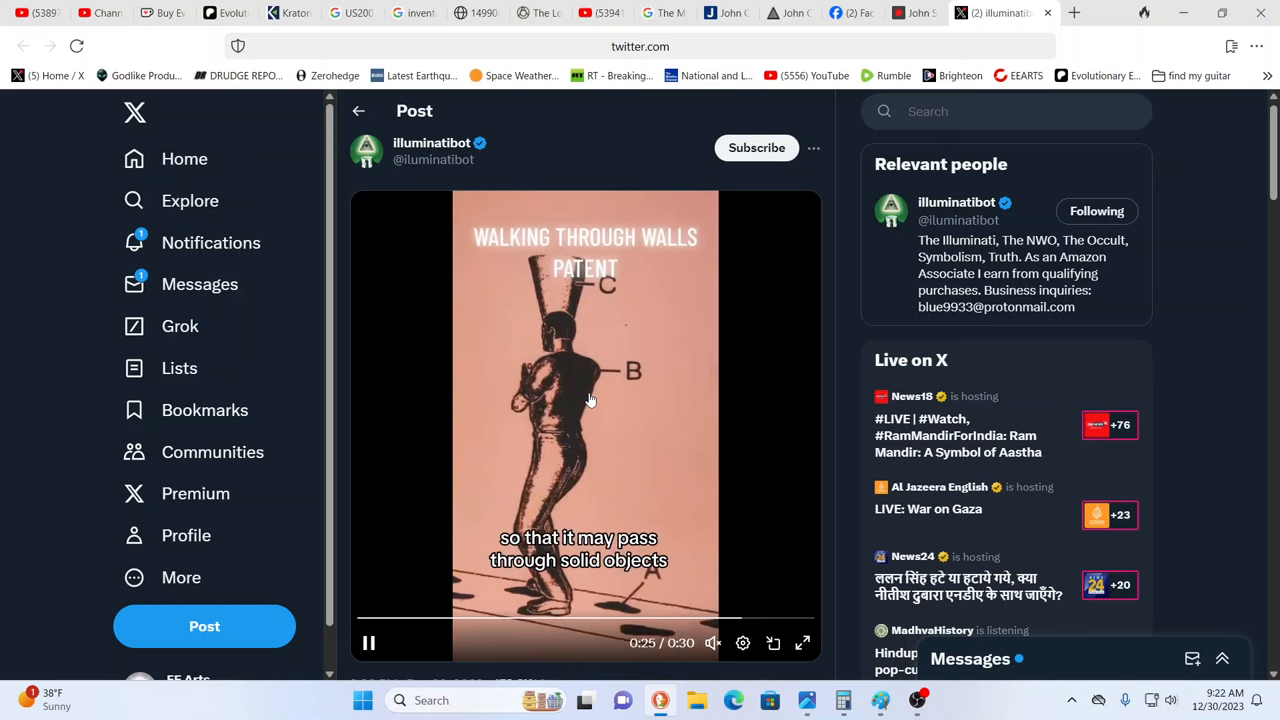
Switch to St. Clair's Facebook page and scroll to his Full Body Teleportation patent post.
left_click(925, 12)
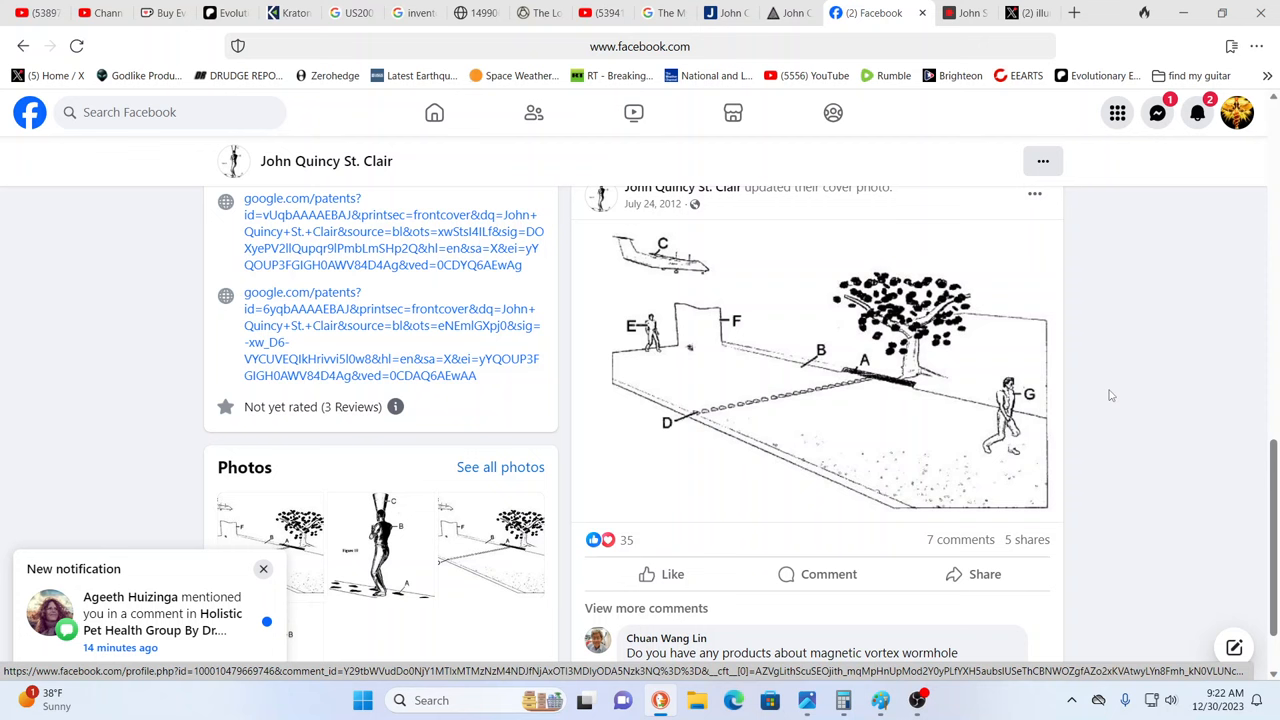
scroll("down", 3)
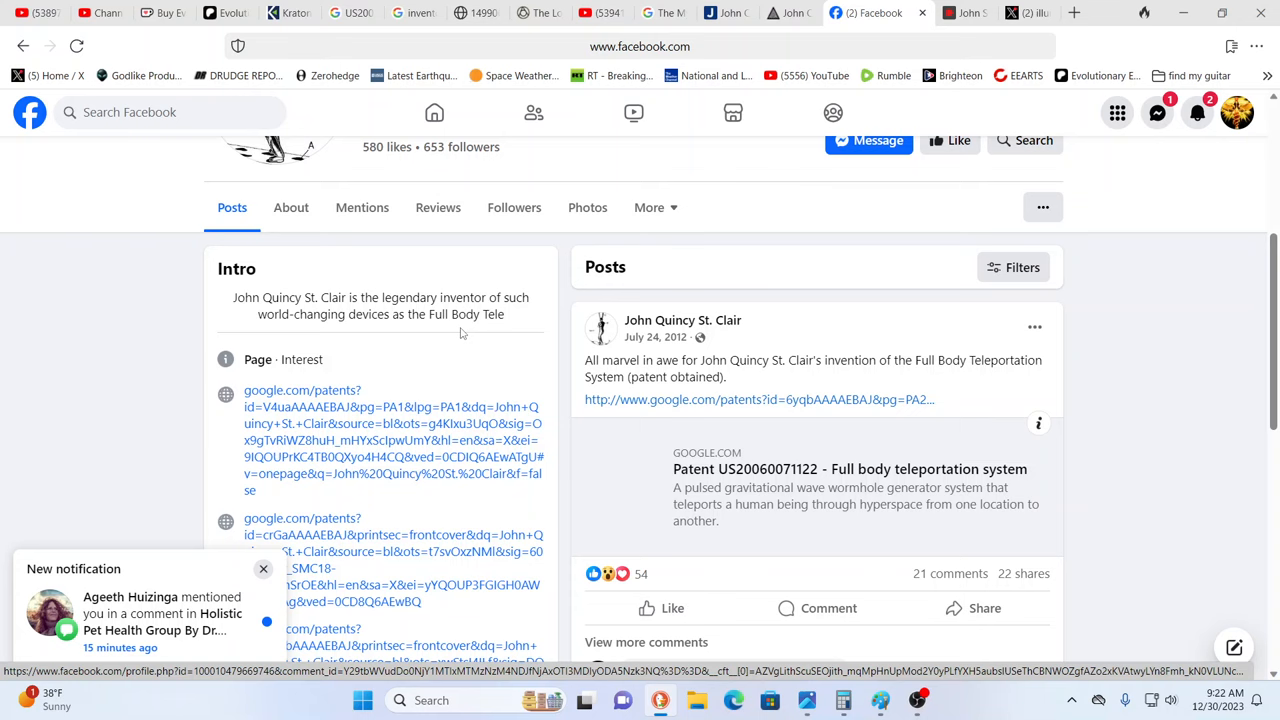
Switch to the Kook Science wiki article on John Quincy St. Clair.
left_click(805, 13)
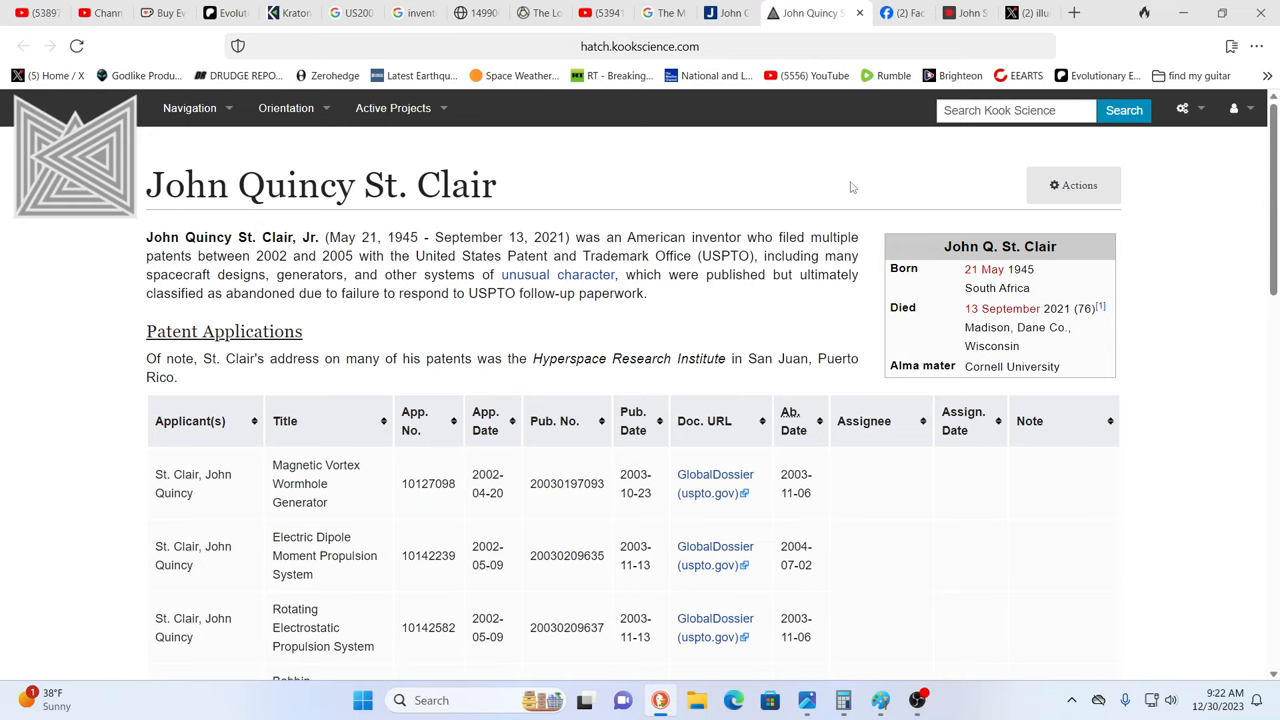
mouse_move(1152, 493)
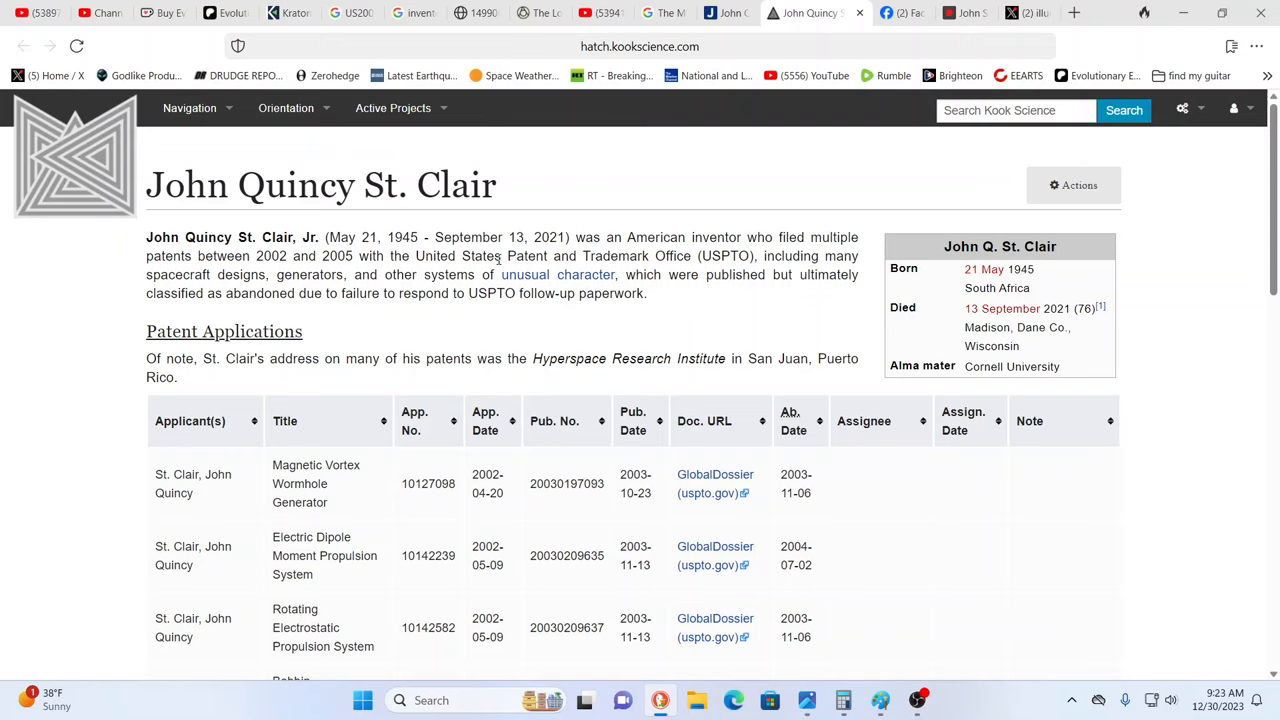
mouse_move(415, 283)
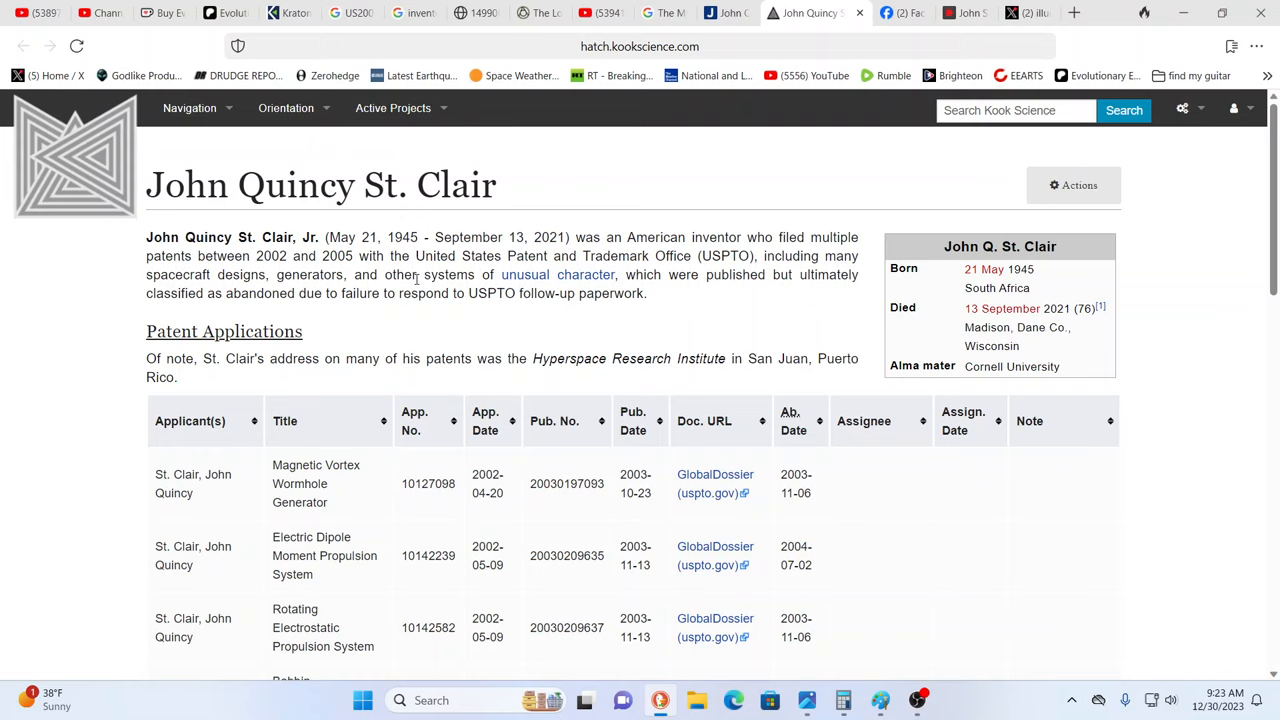
mouse_move(1001, 308)
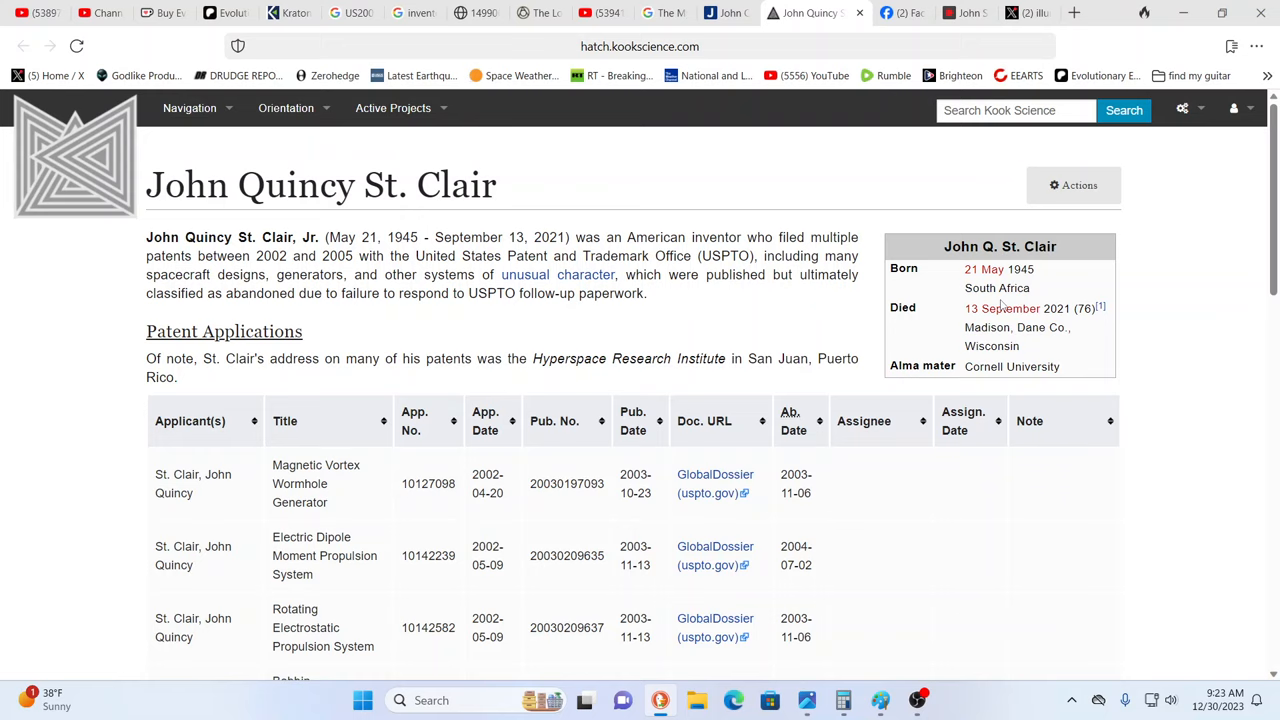
mouse_move(1008, 366)
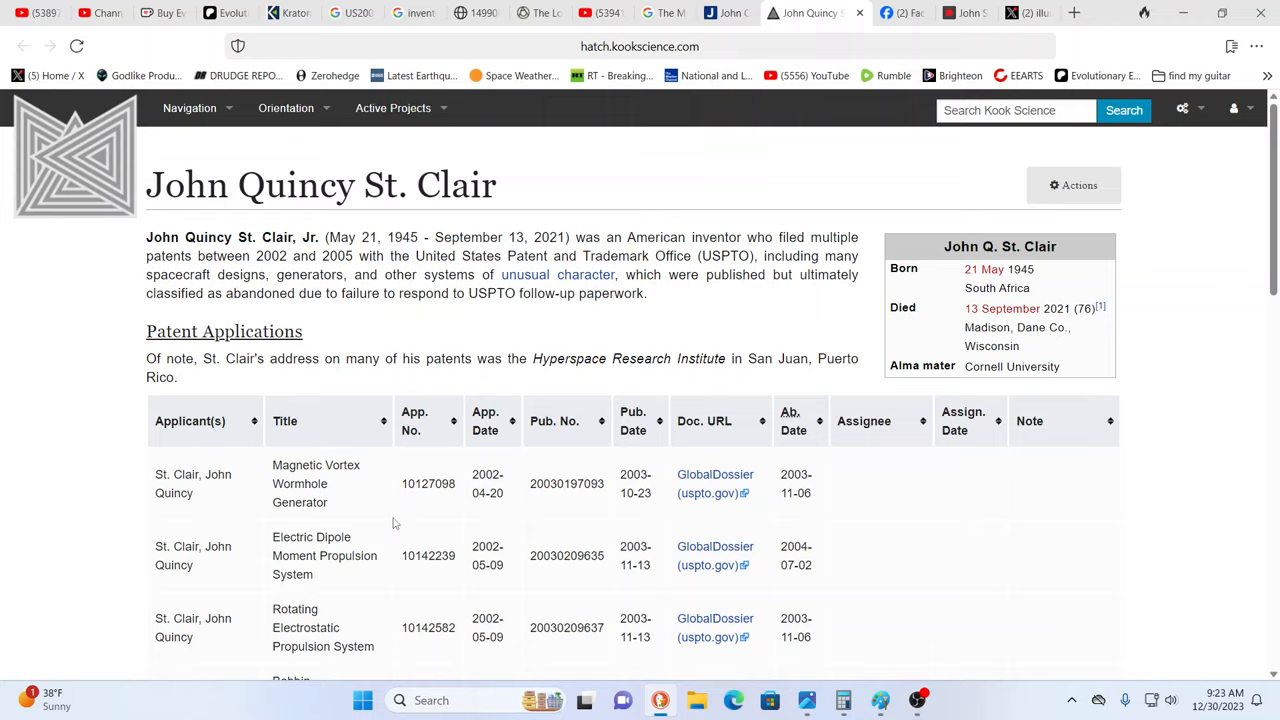
scroll("down", 3)
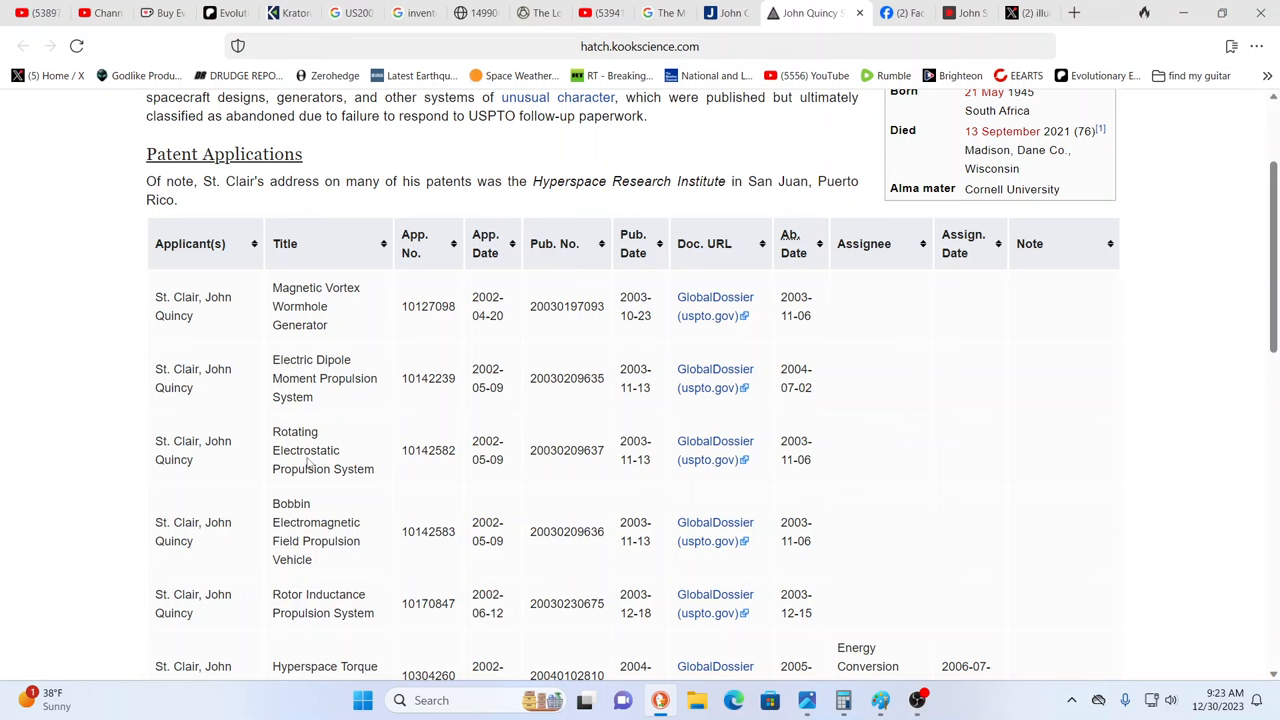
scroll("down", 3)
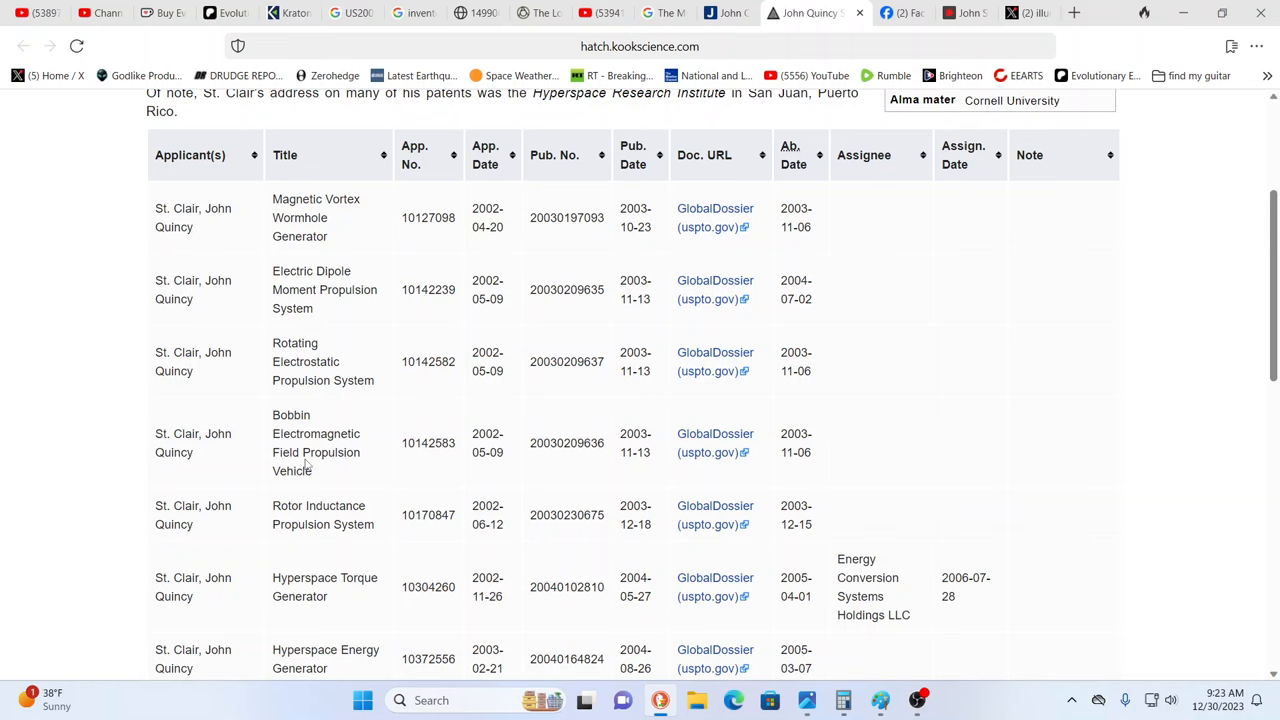
scroll("down", 3)
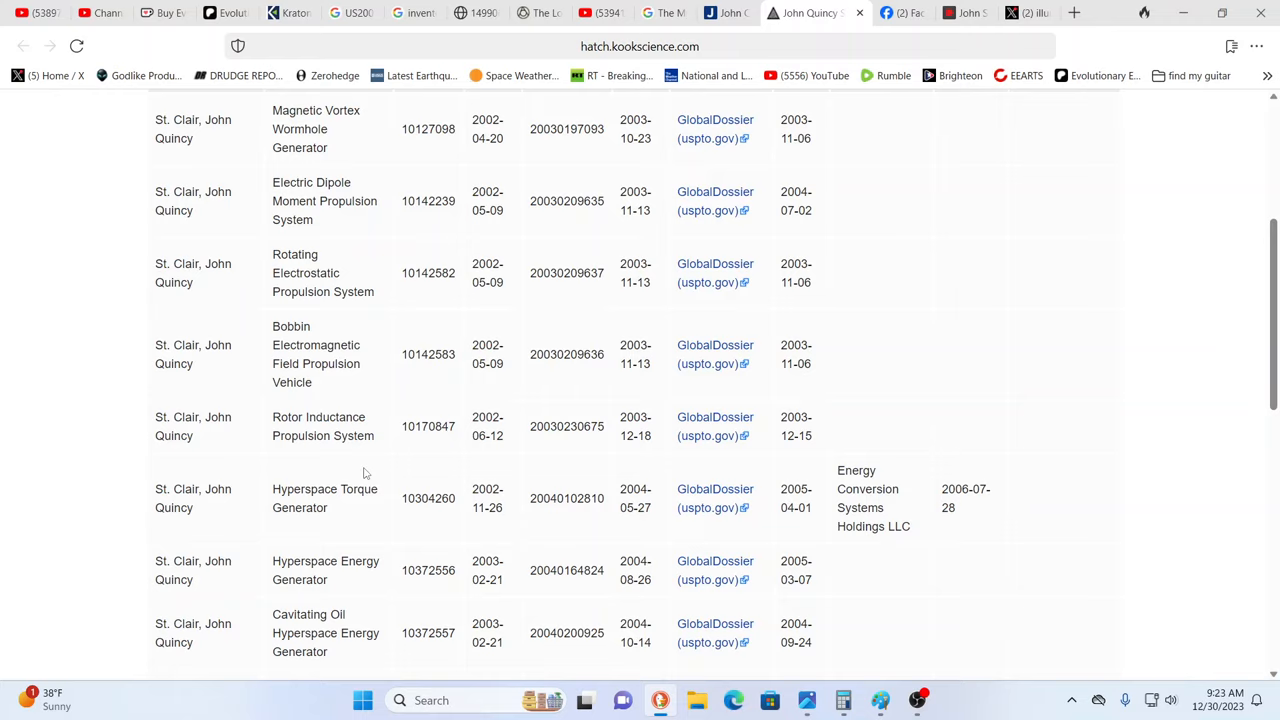
scroll("down", 3)
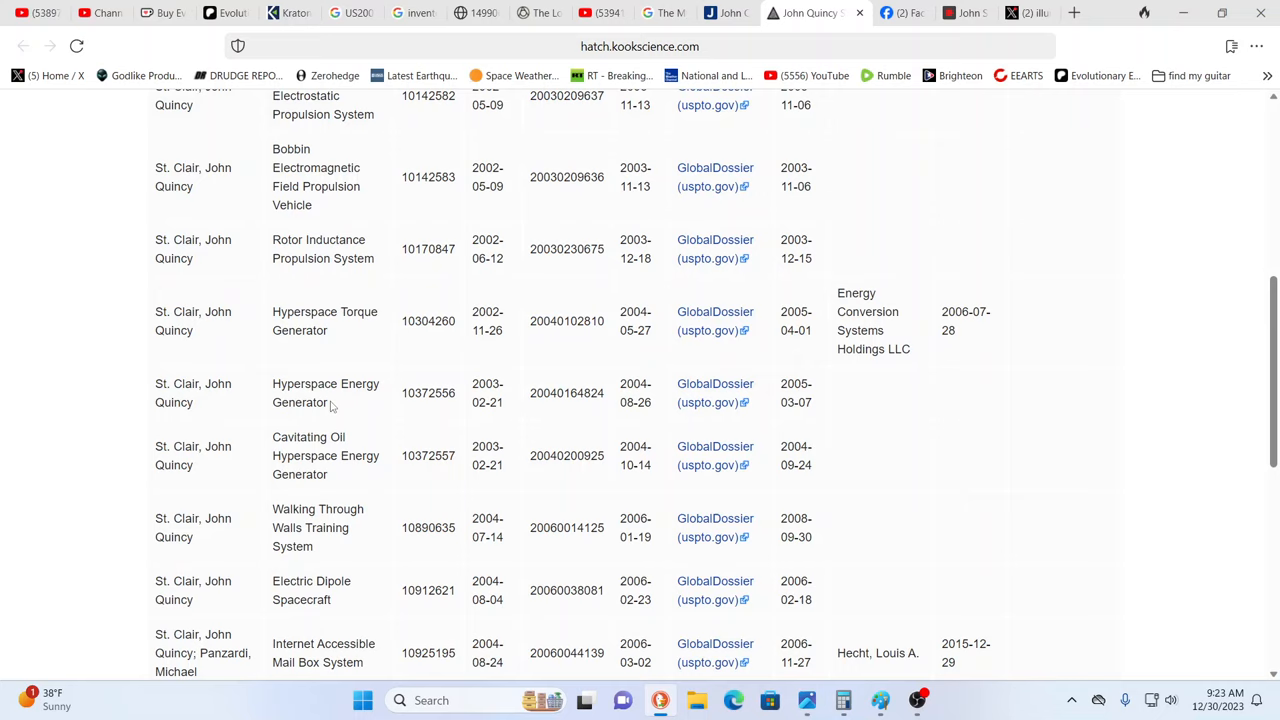
mouse_move(315, 468)
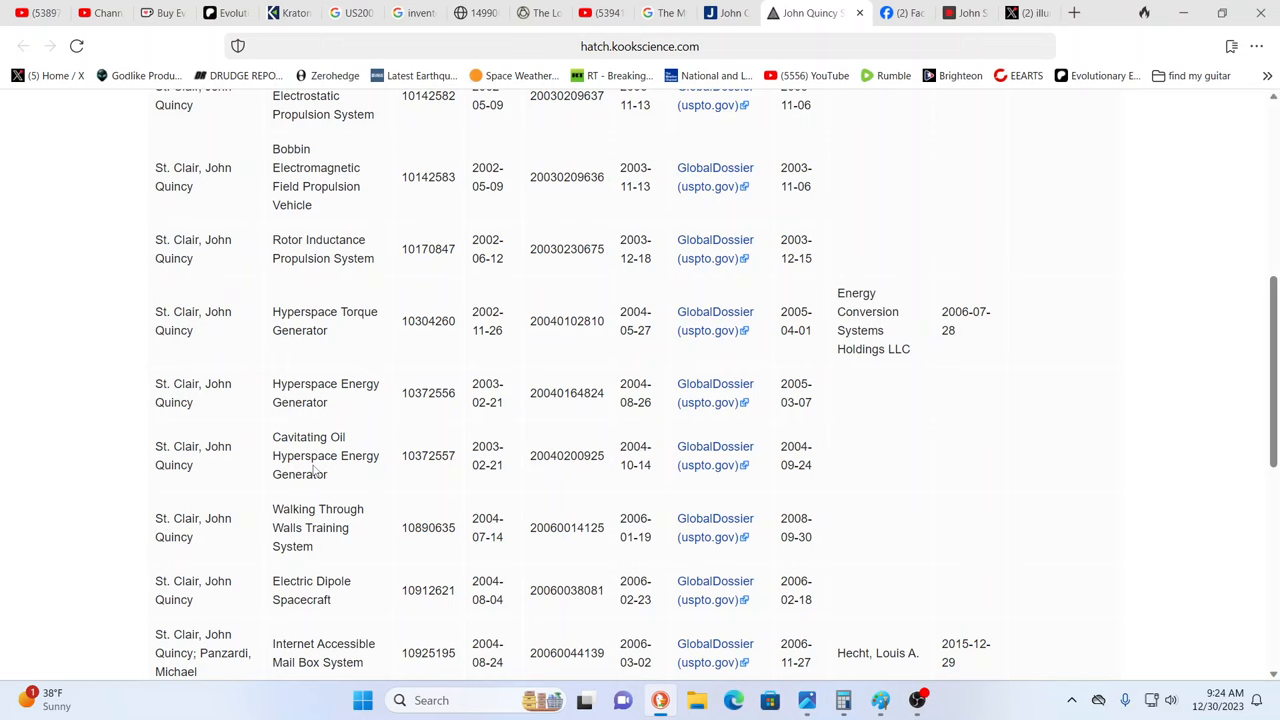
scroll("down", 3)
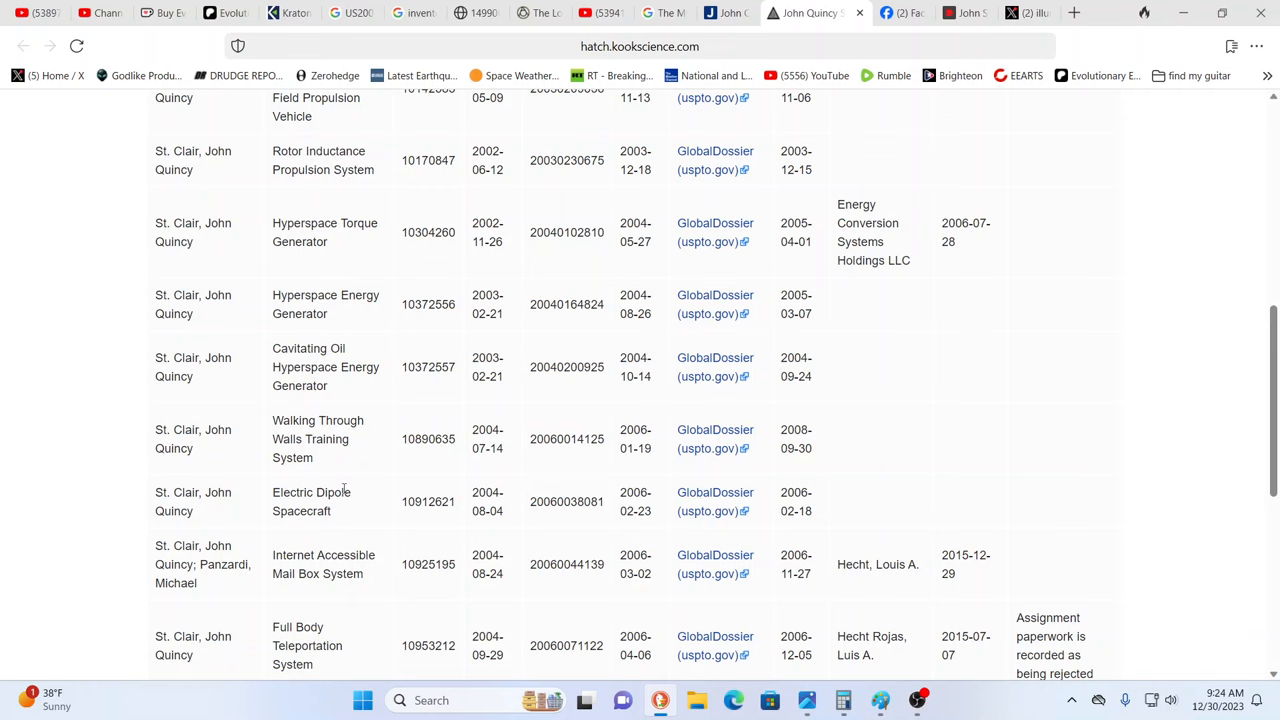
scroll("down", 3)
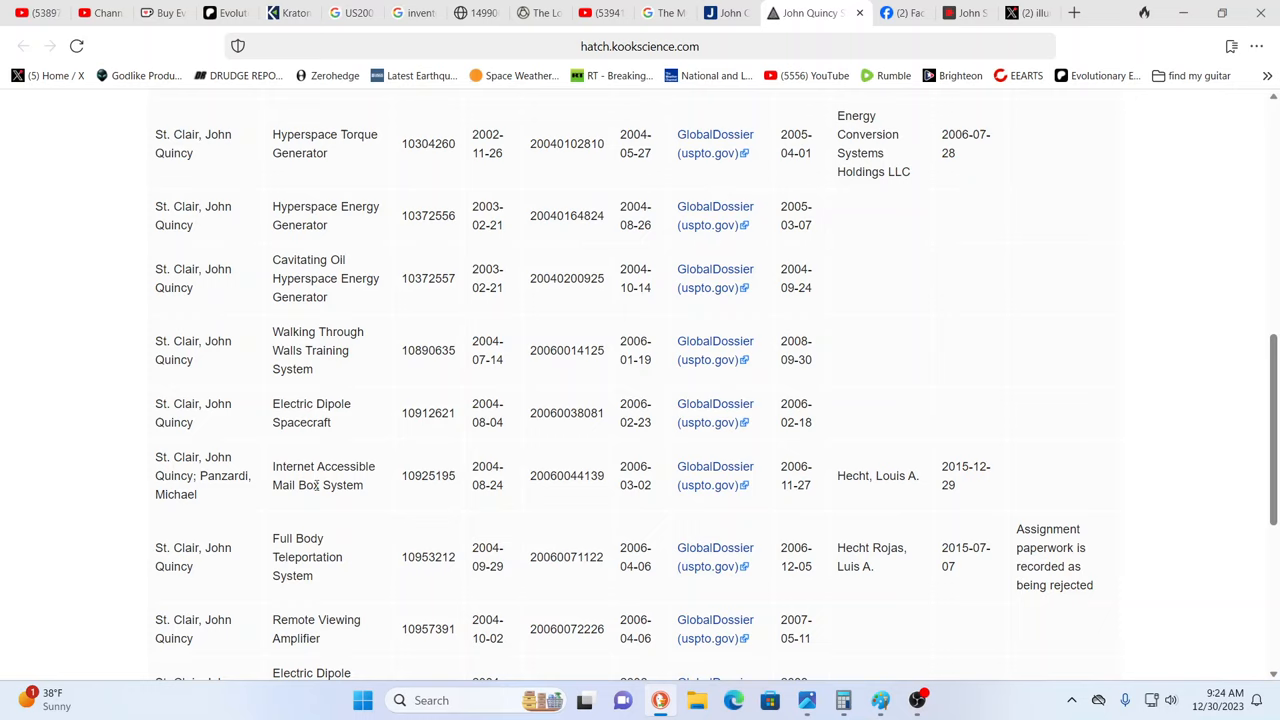
scroll("down", 3)
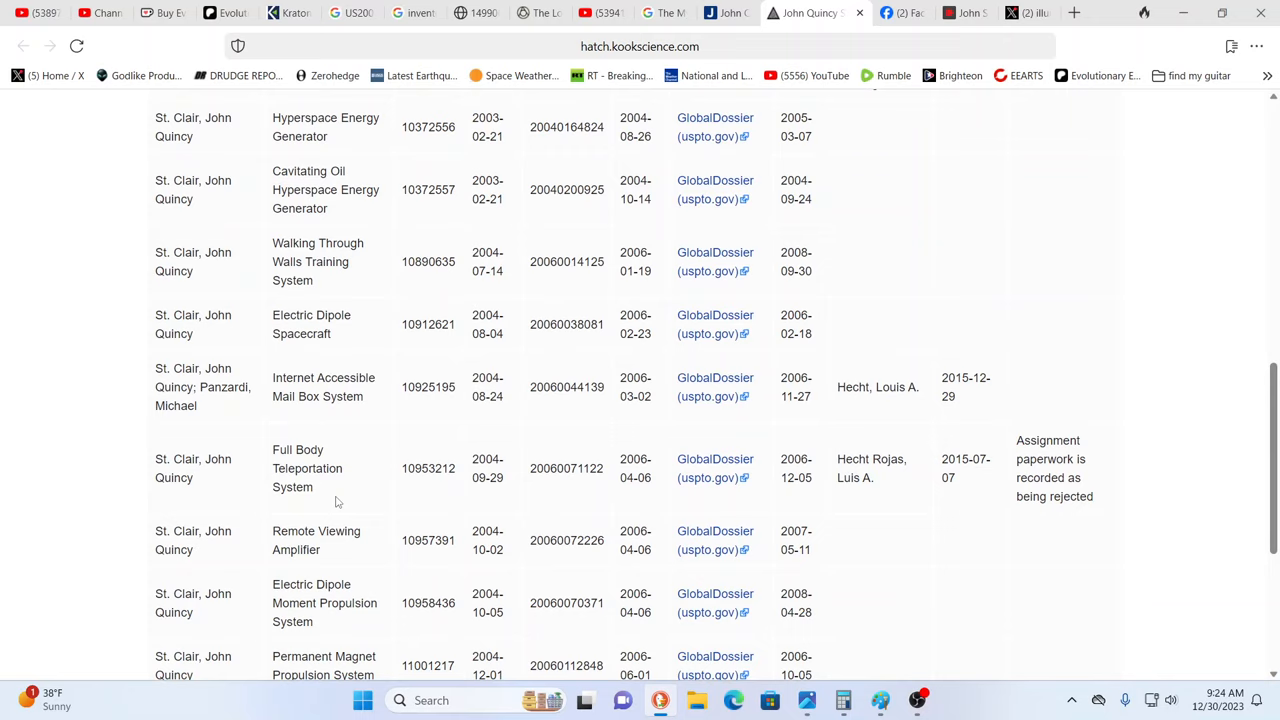
scroll("down", 3)
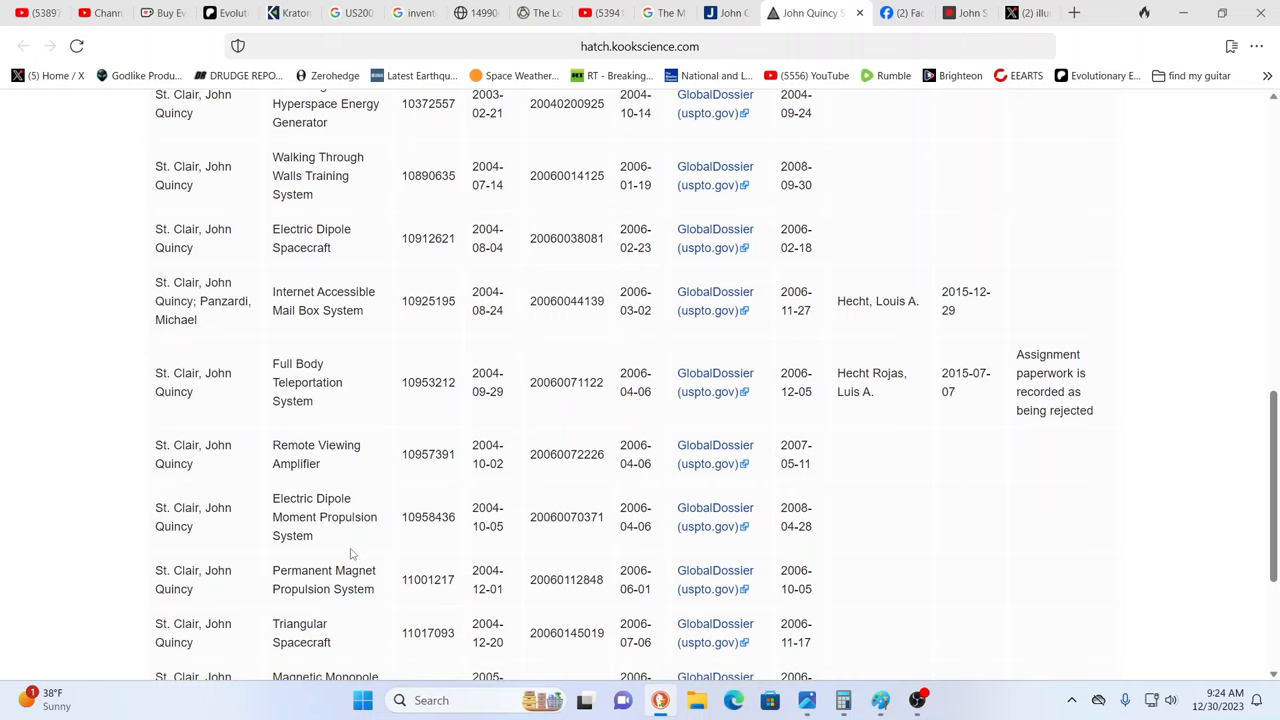
scroll("down", 3)
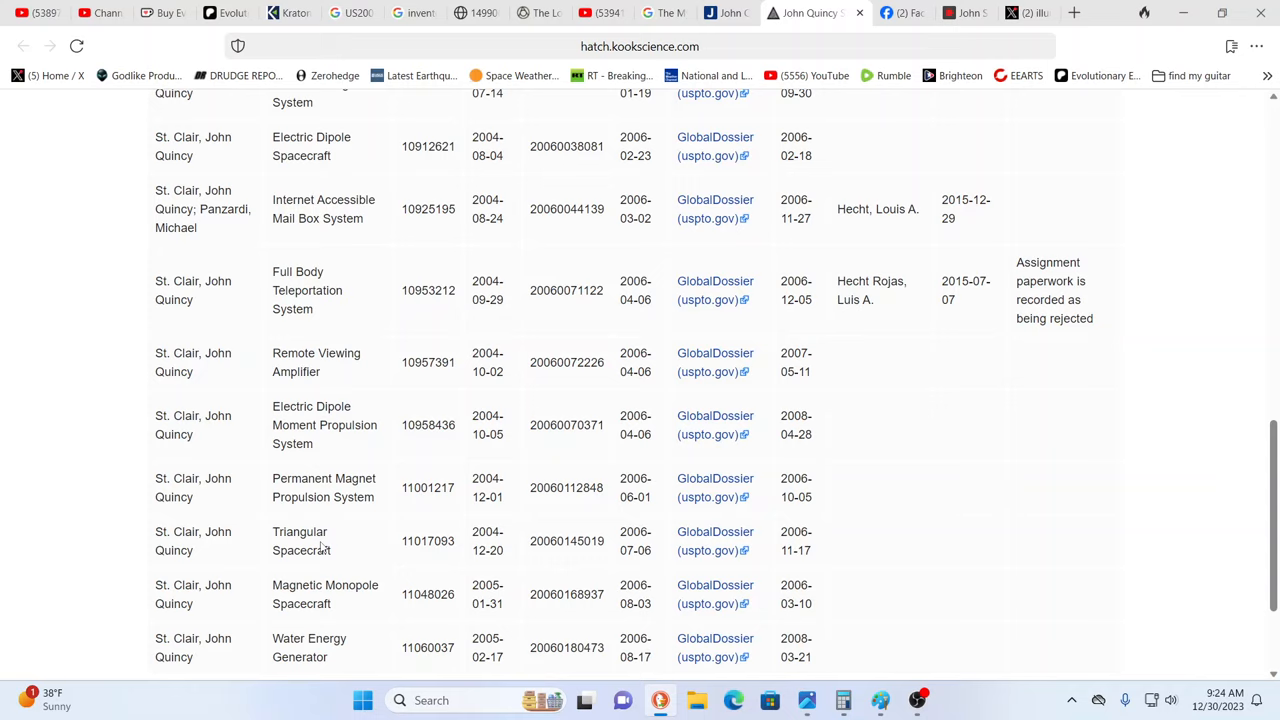
scroll("down", 3)
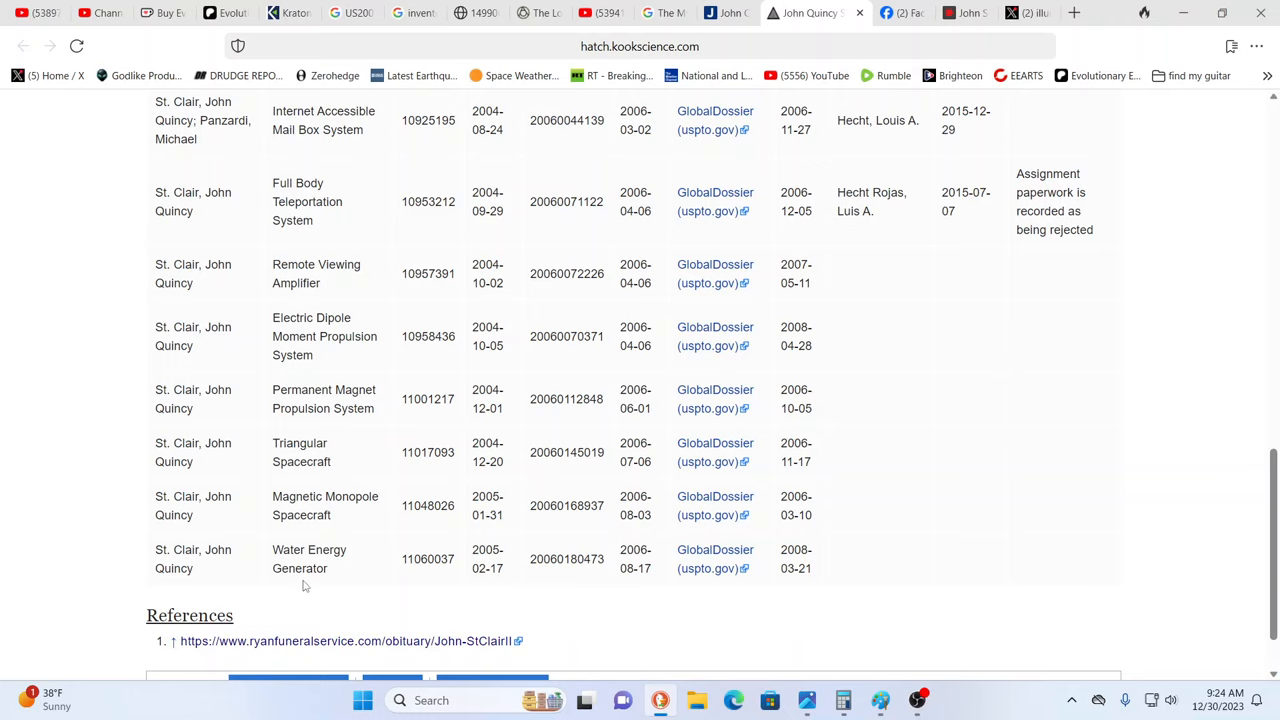
mouse_move(822, 373)
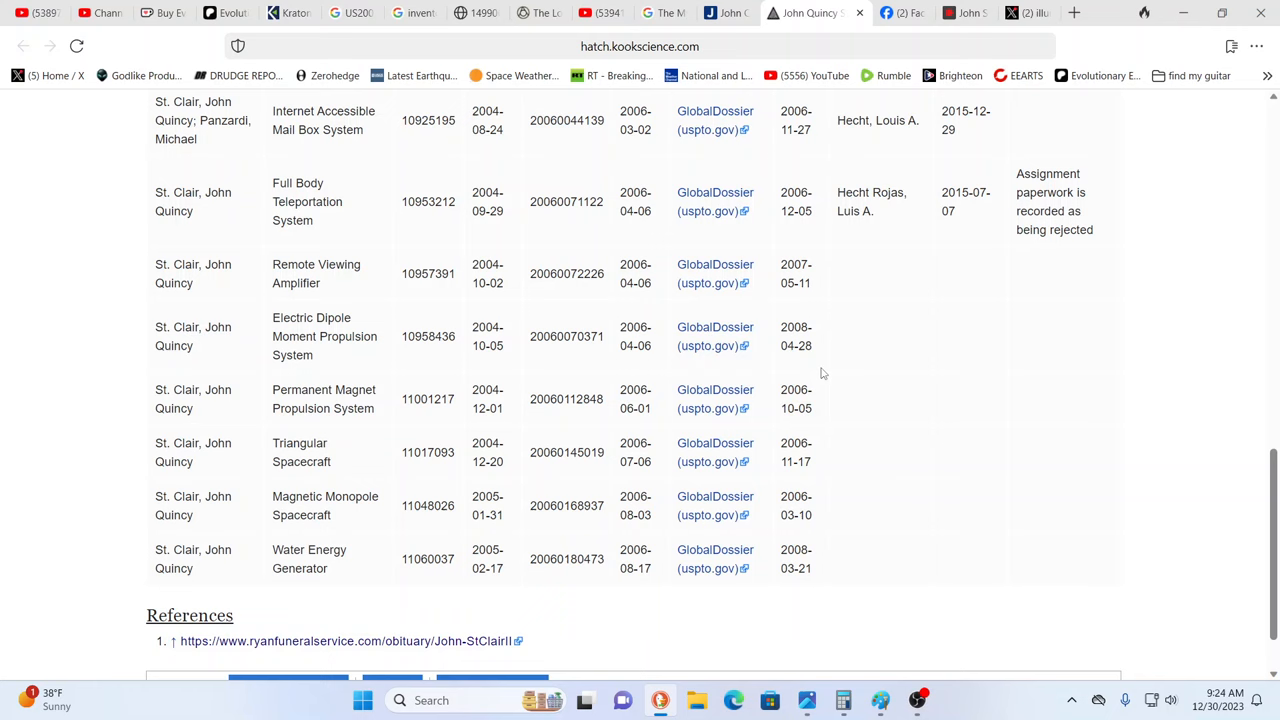
scroll("up", 3)
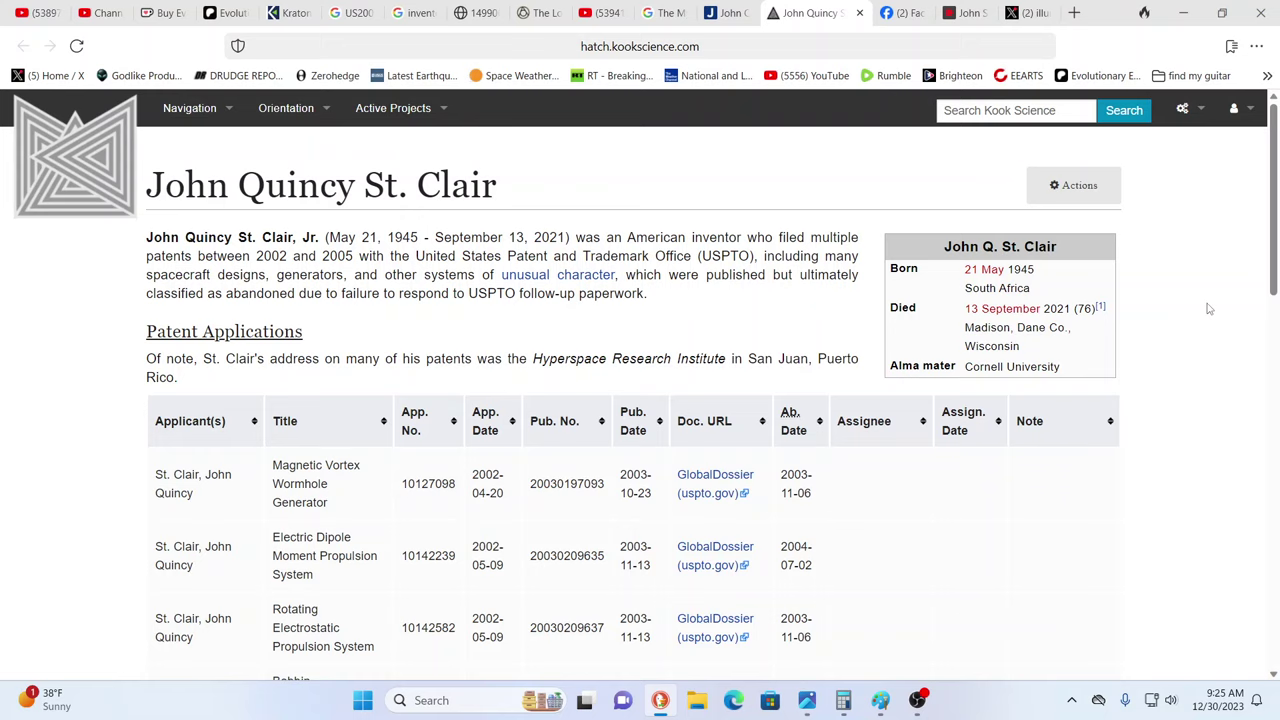
mouse_move(228, 205)
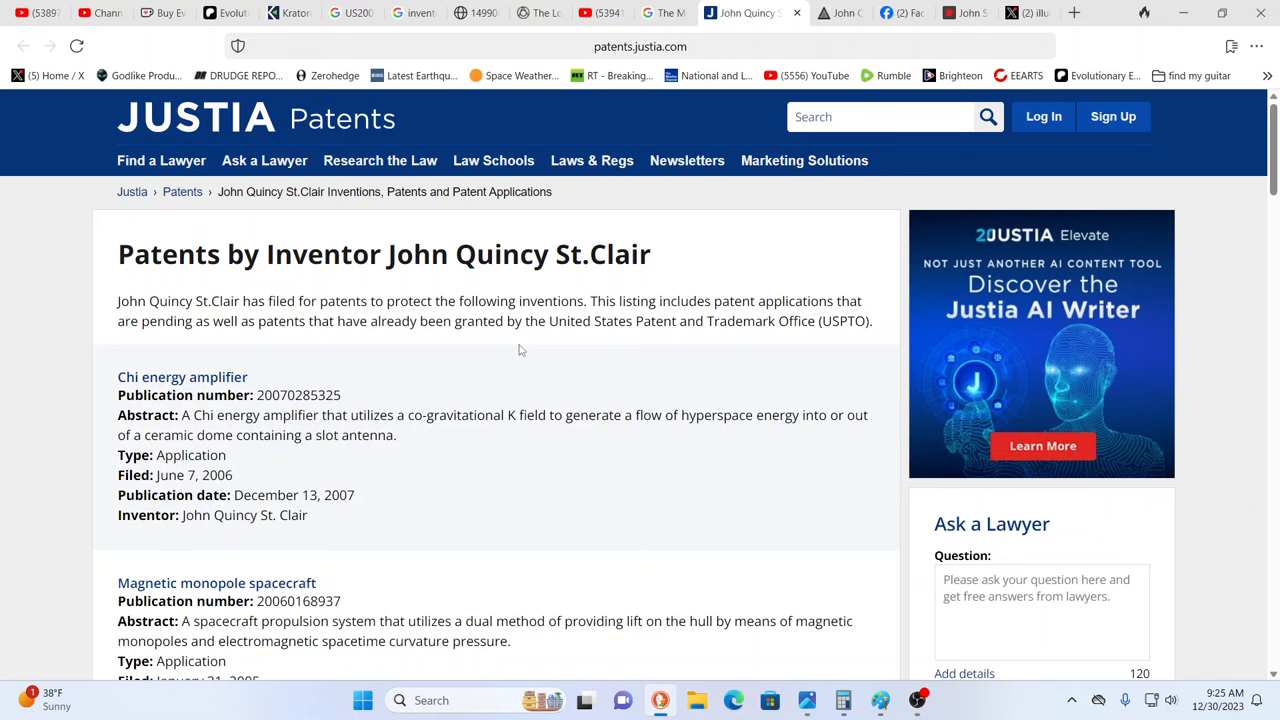
Switch to the Google Books listing for 'The Mysterious Patents of John Quincy St. Clair'.
left_click(690, 13)
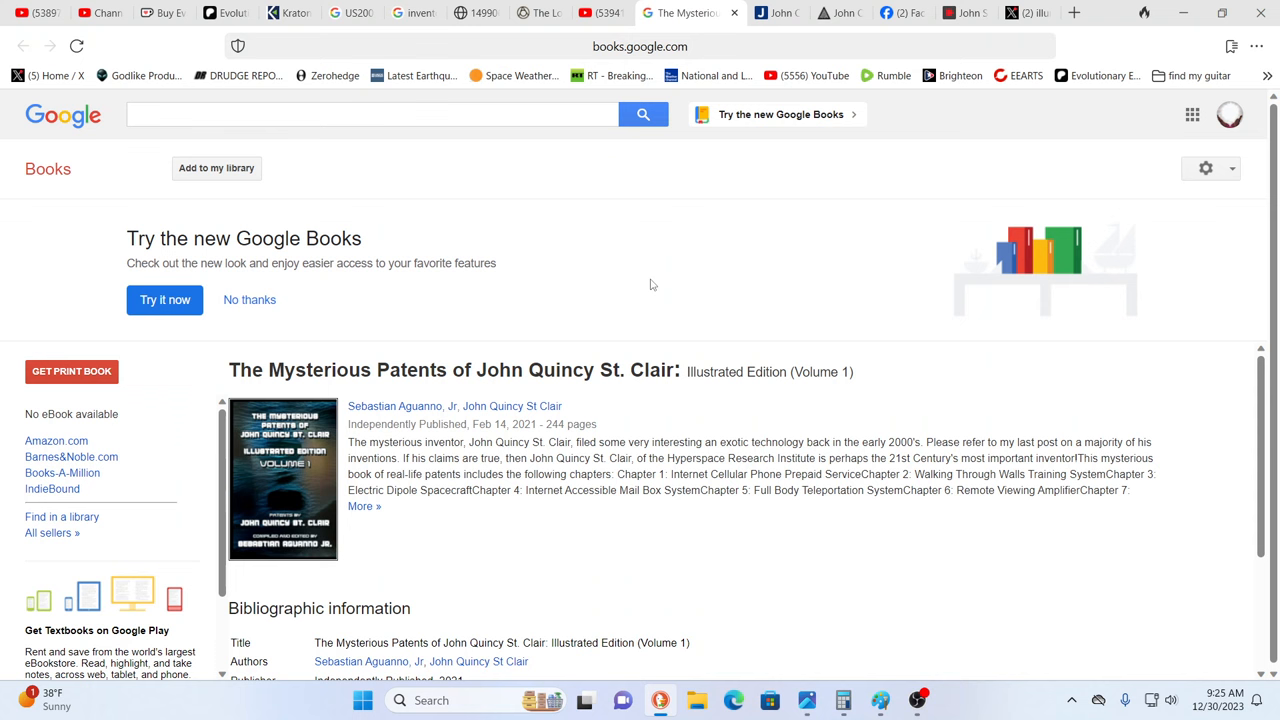
mouse_move(488, 503)
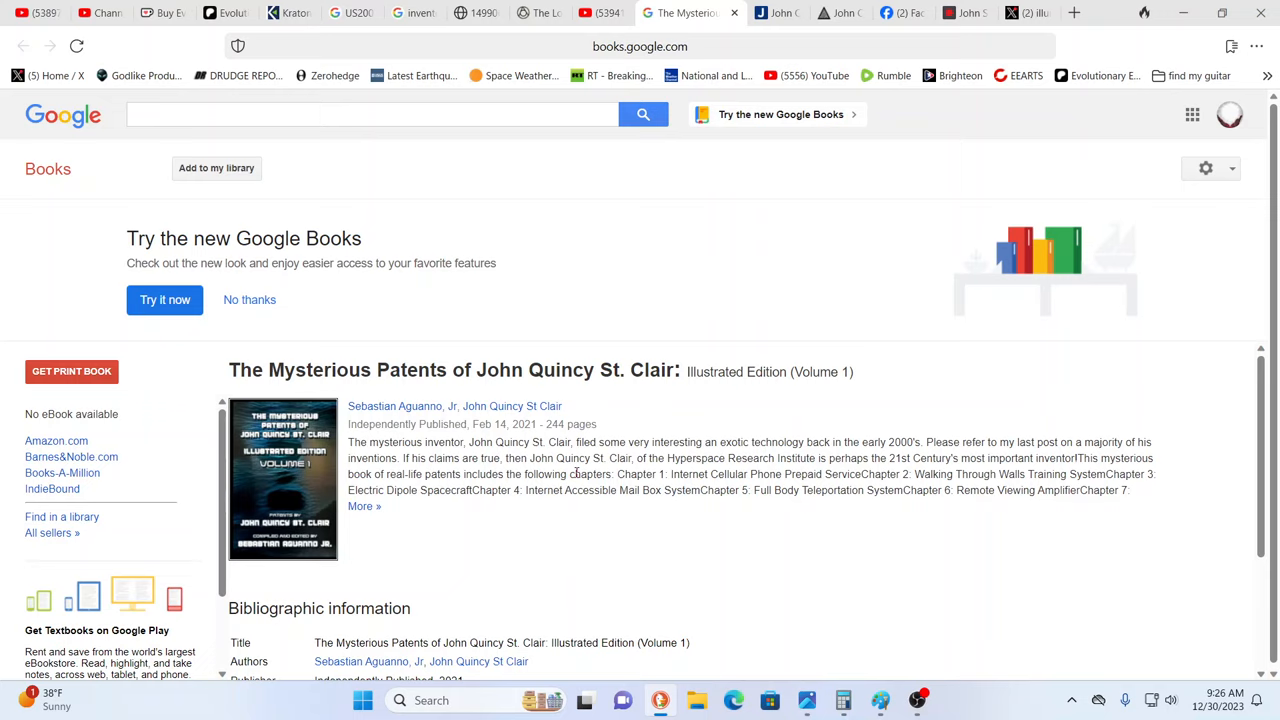
mouse_move(729, 196)
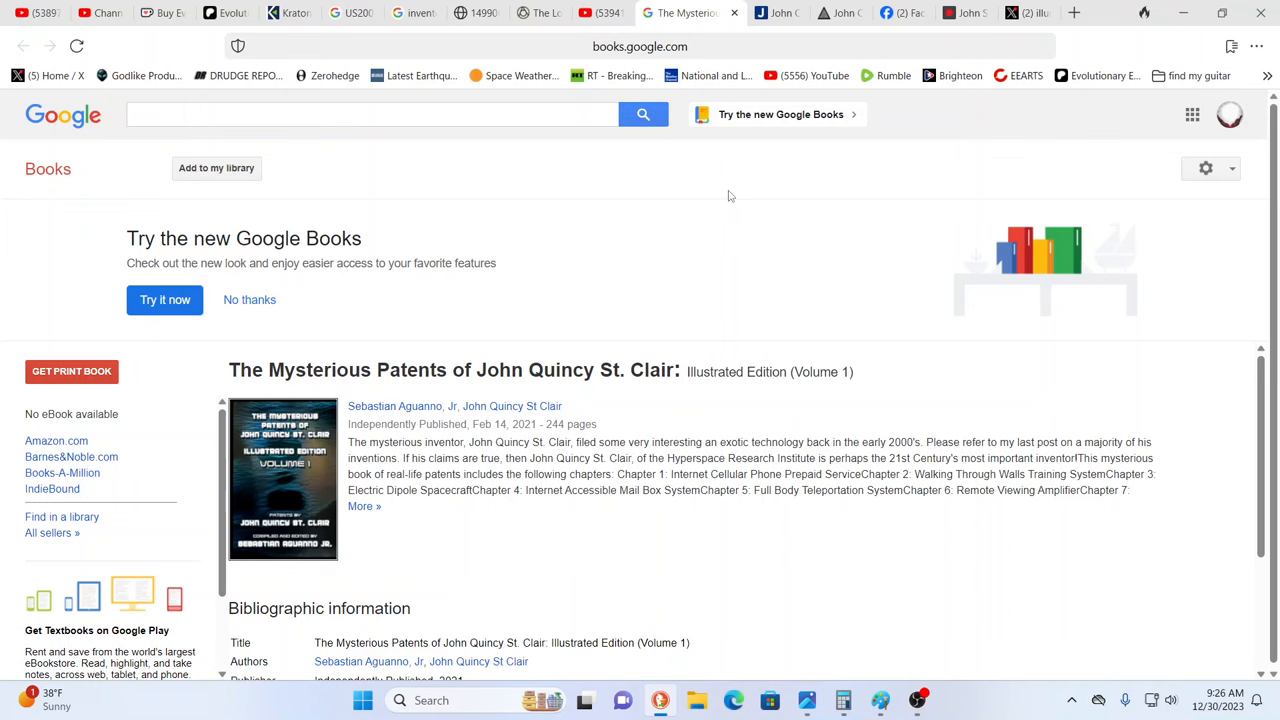
Switch to the 'Who is John Quincy St. Clair?' YouTube video.
left_click(619, 12)
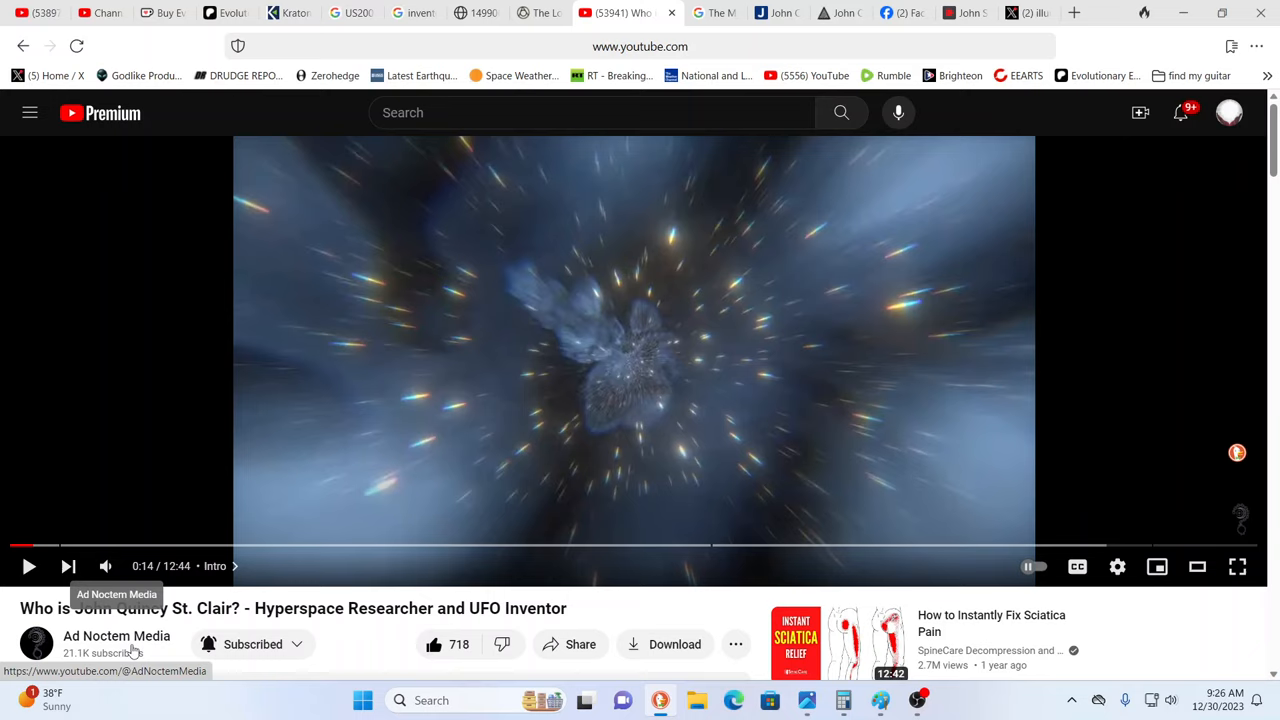
mouse_move(69, 566)
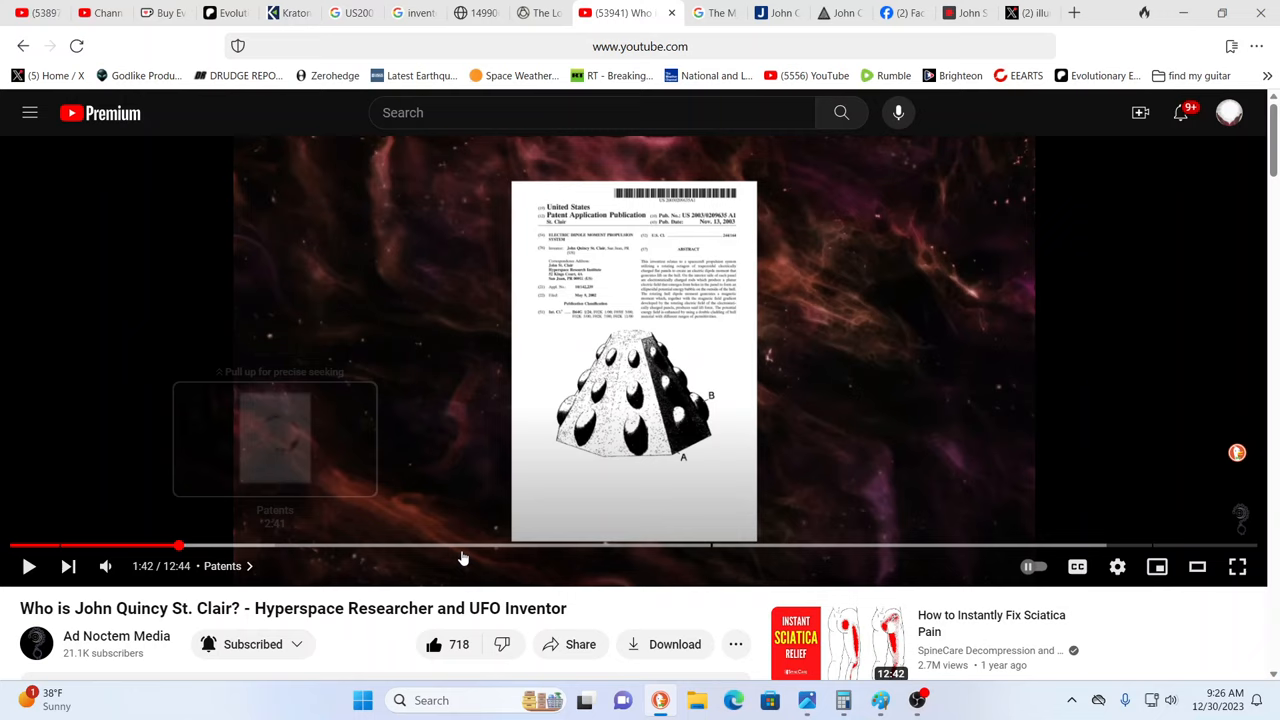
mouse_move(434, 545)
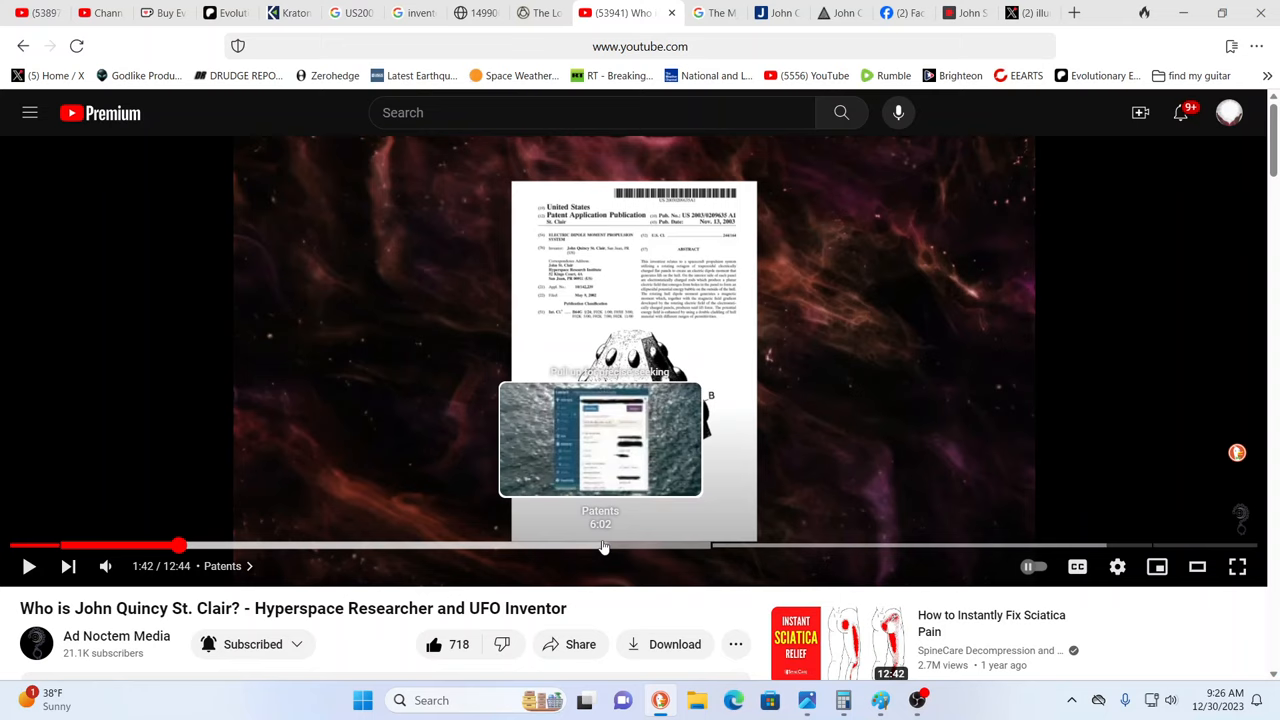
mouse_move(494, 497)
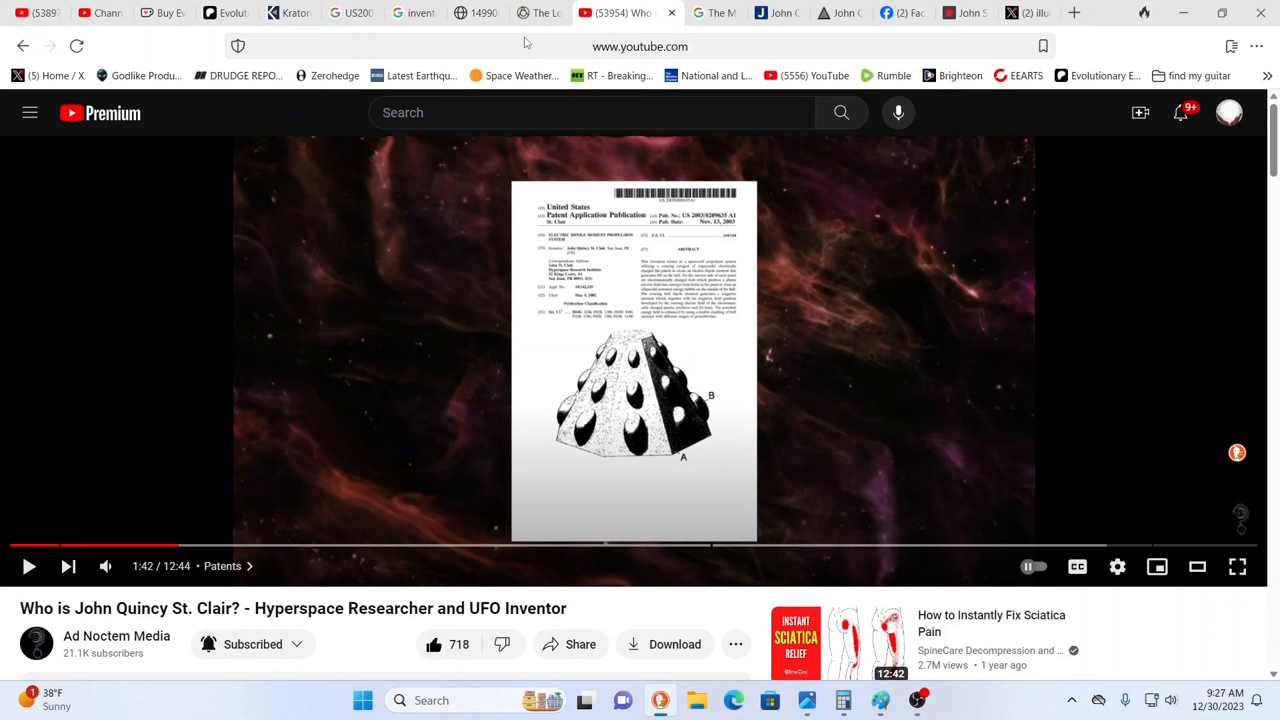
Switch to the Atlas Obscura flying saucer patents article and scroll through it.
left_click(555, 13)
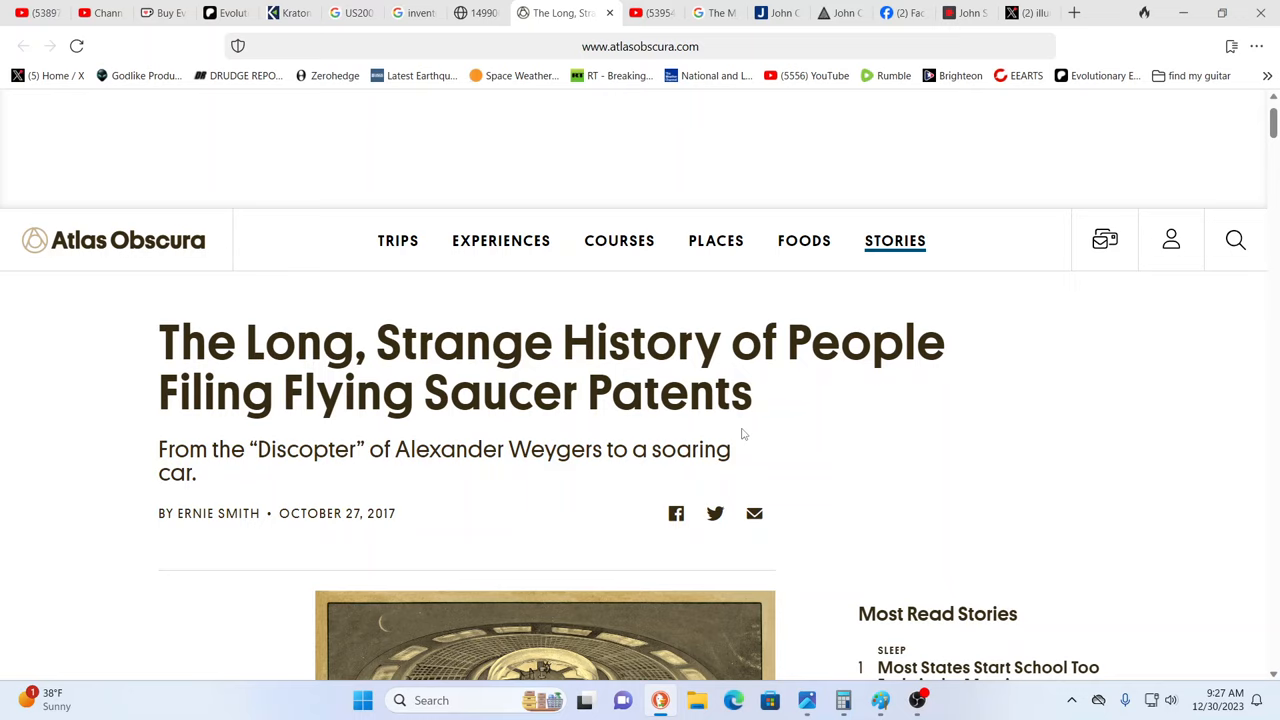
mouse_move(888, 408)
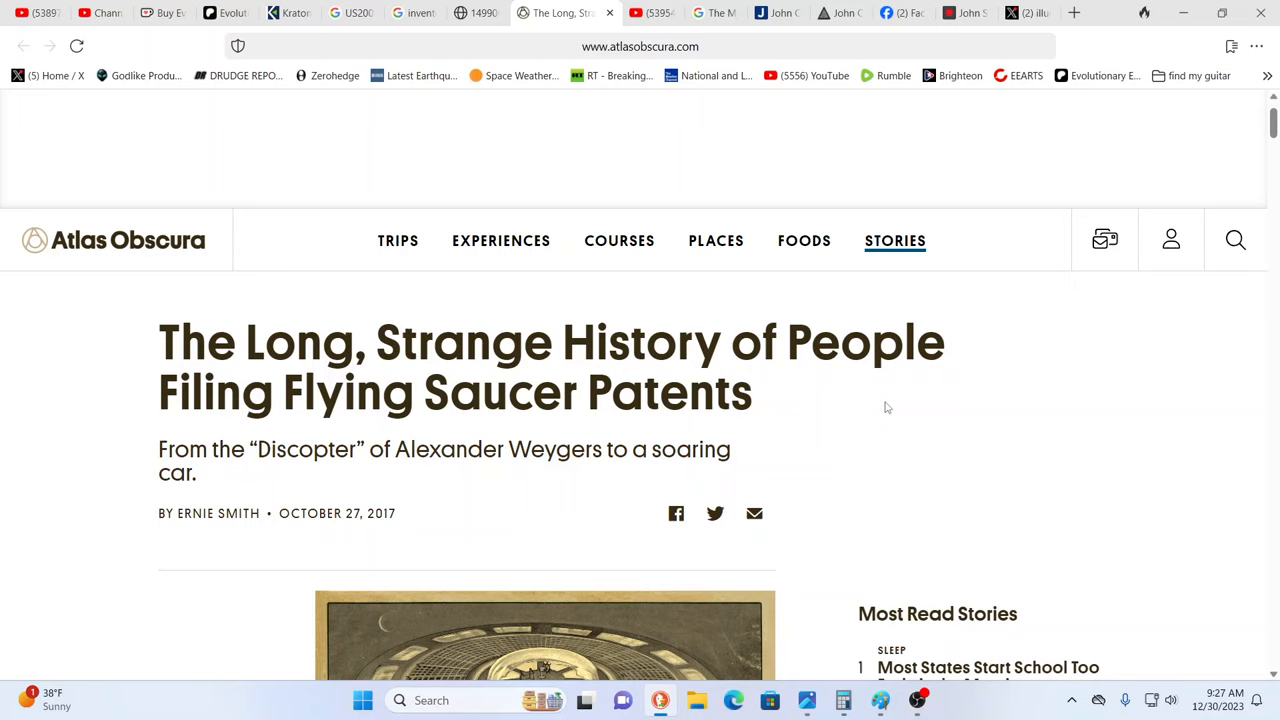
mouse_move(807, 402)
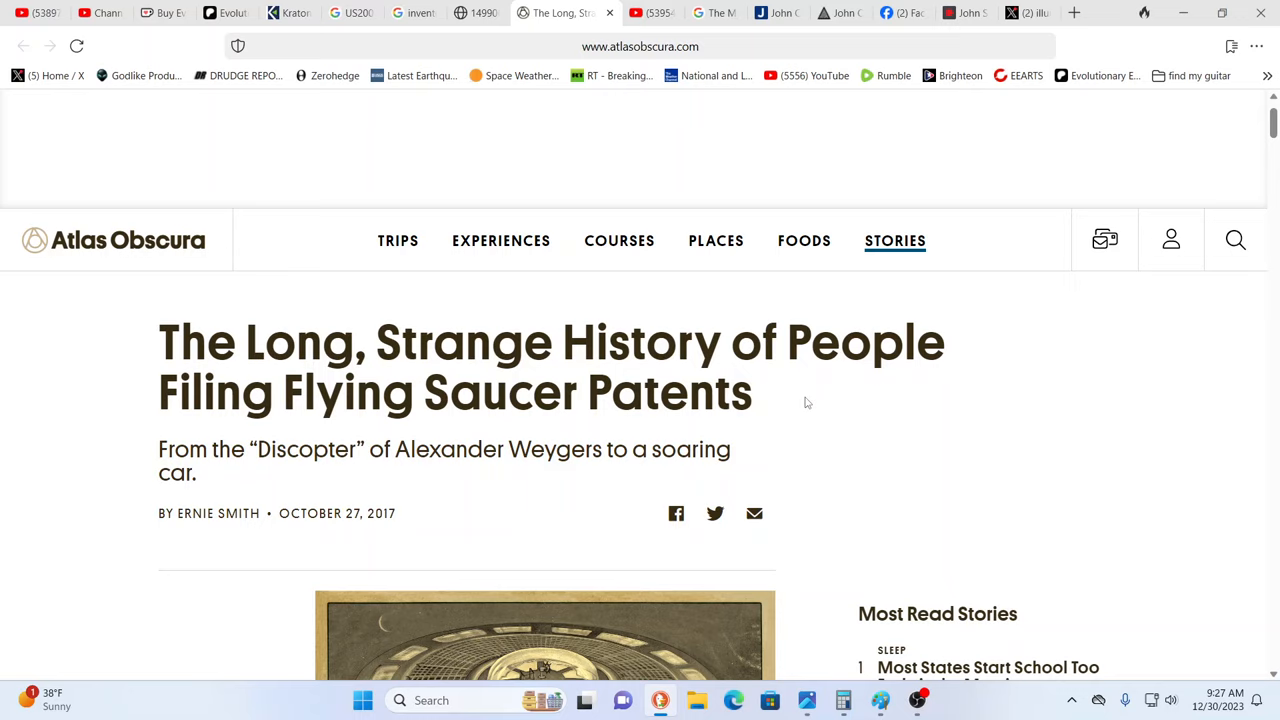
scroll("down", 3)
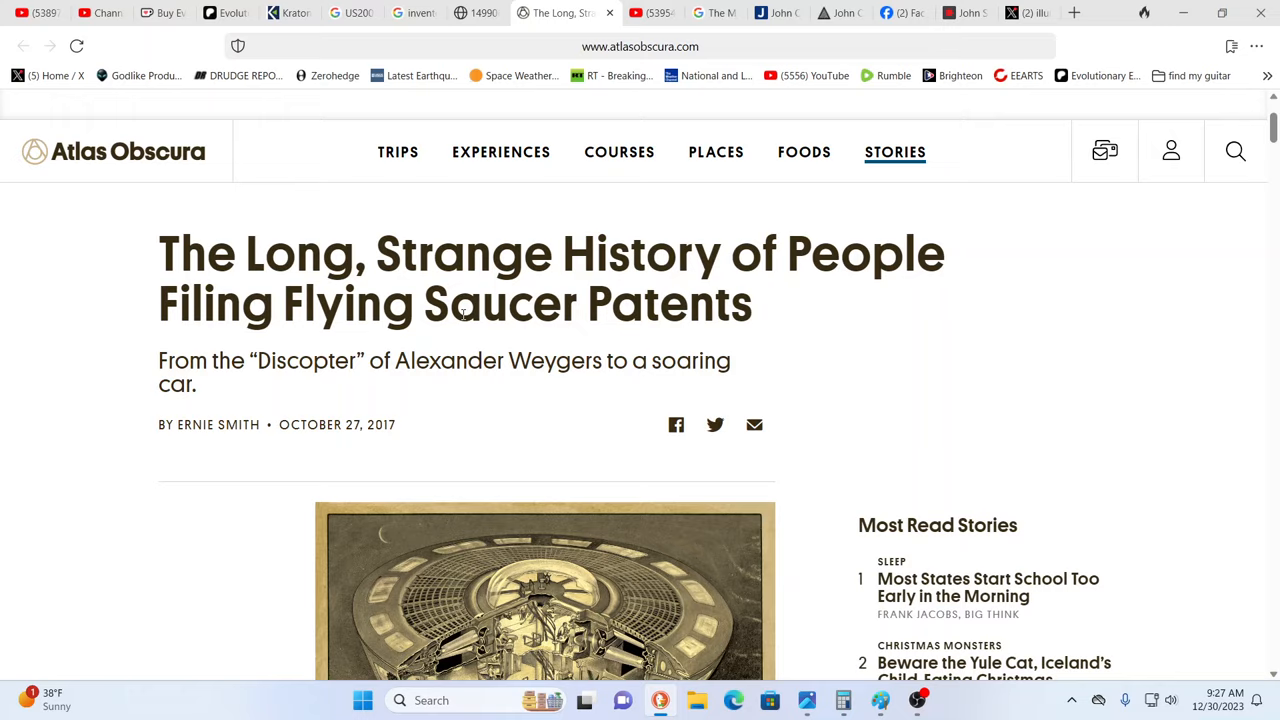
scroll("down", 3)
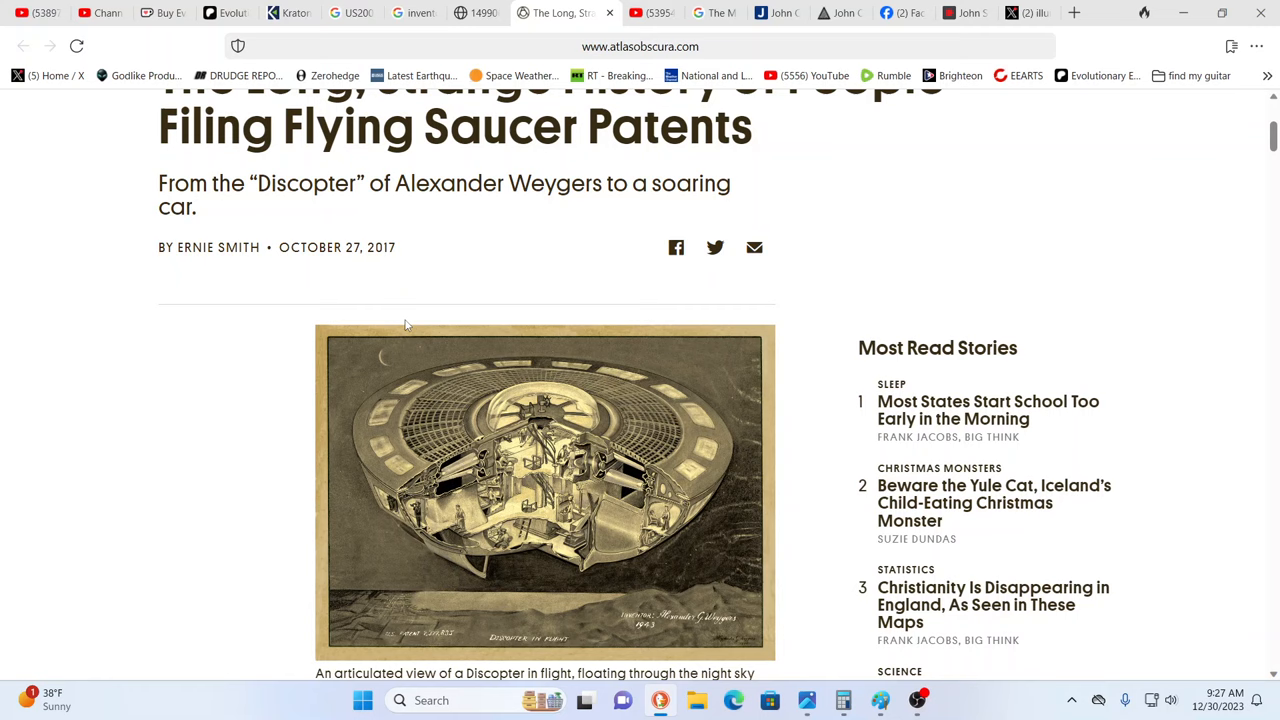
scroll("up", 3)
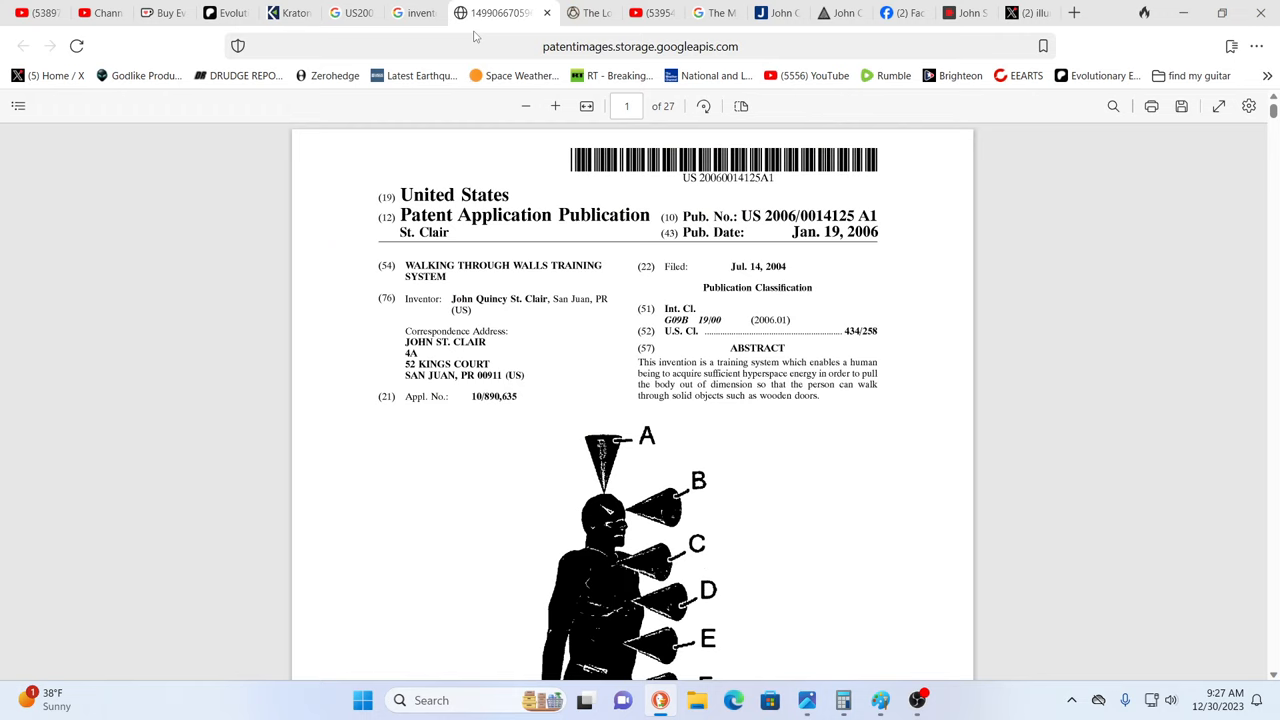
Scroll the Google Patents results for inventor John St. Clair.
scroll("down", 3)
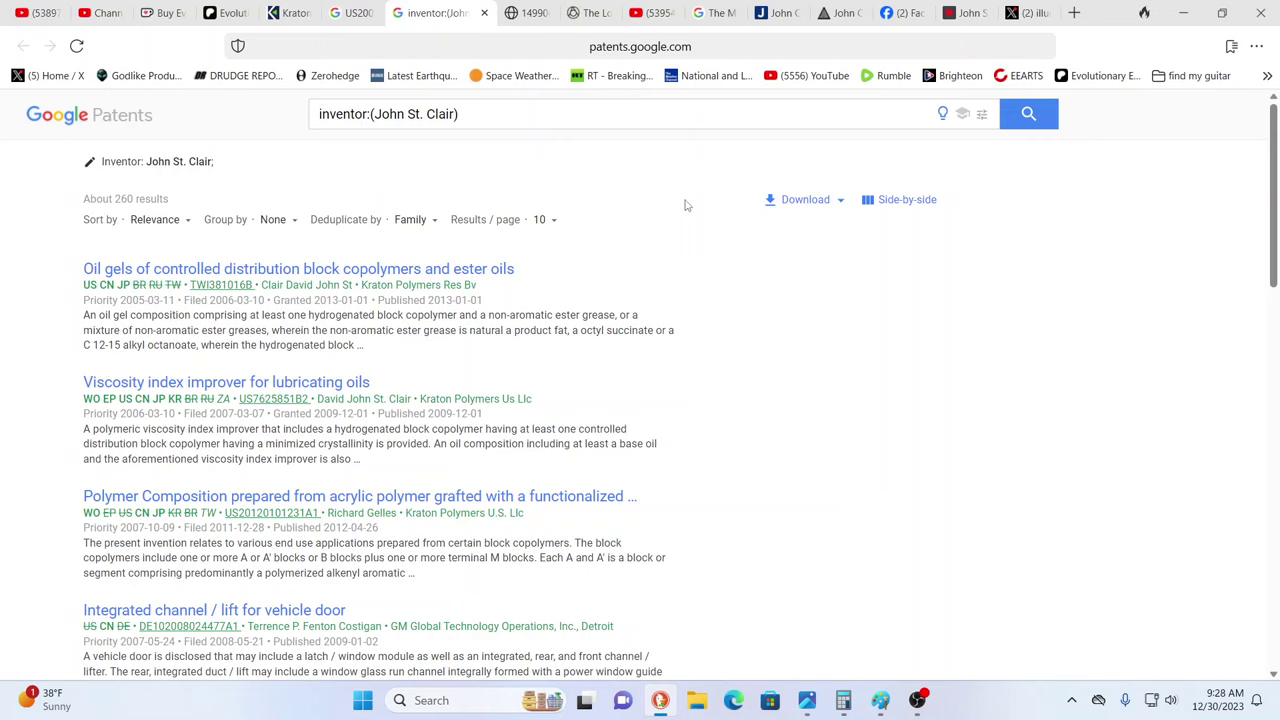
mouse_move(786, 222)
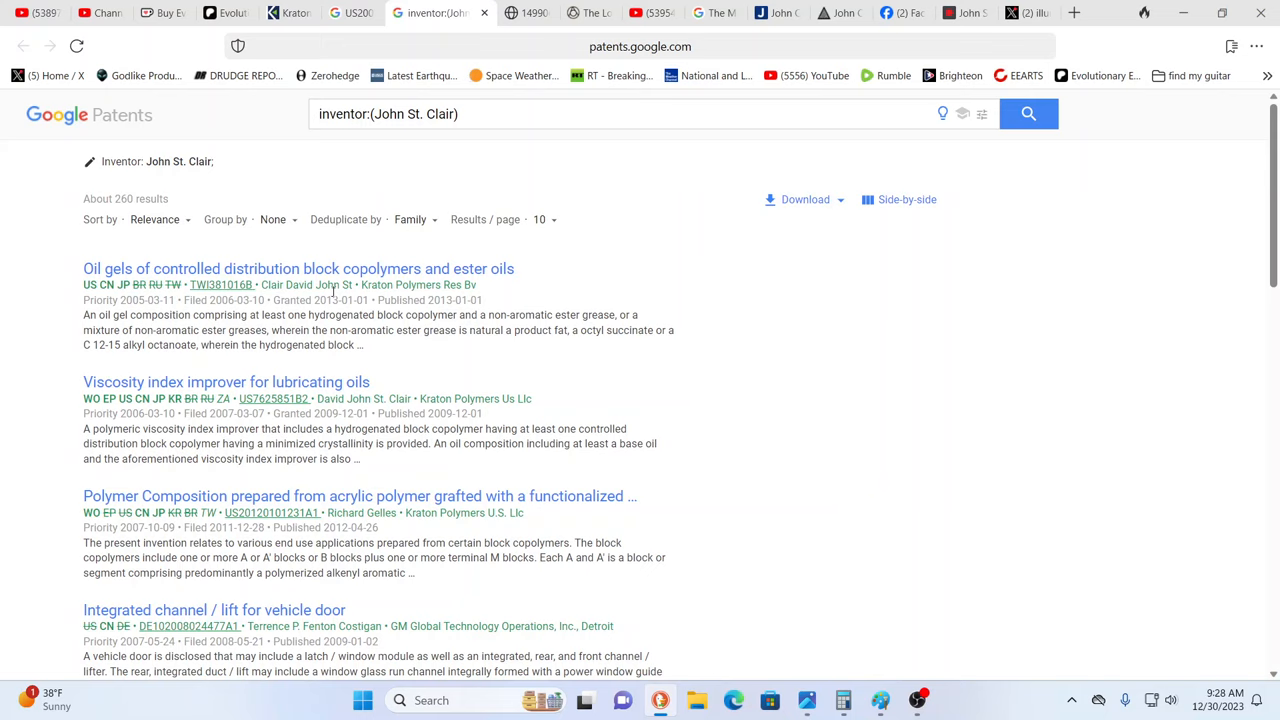
mouse_move(388, 300)
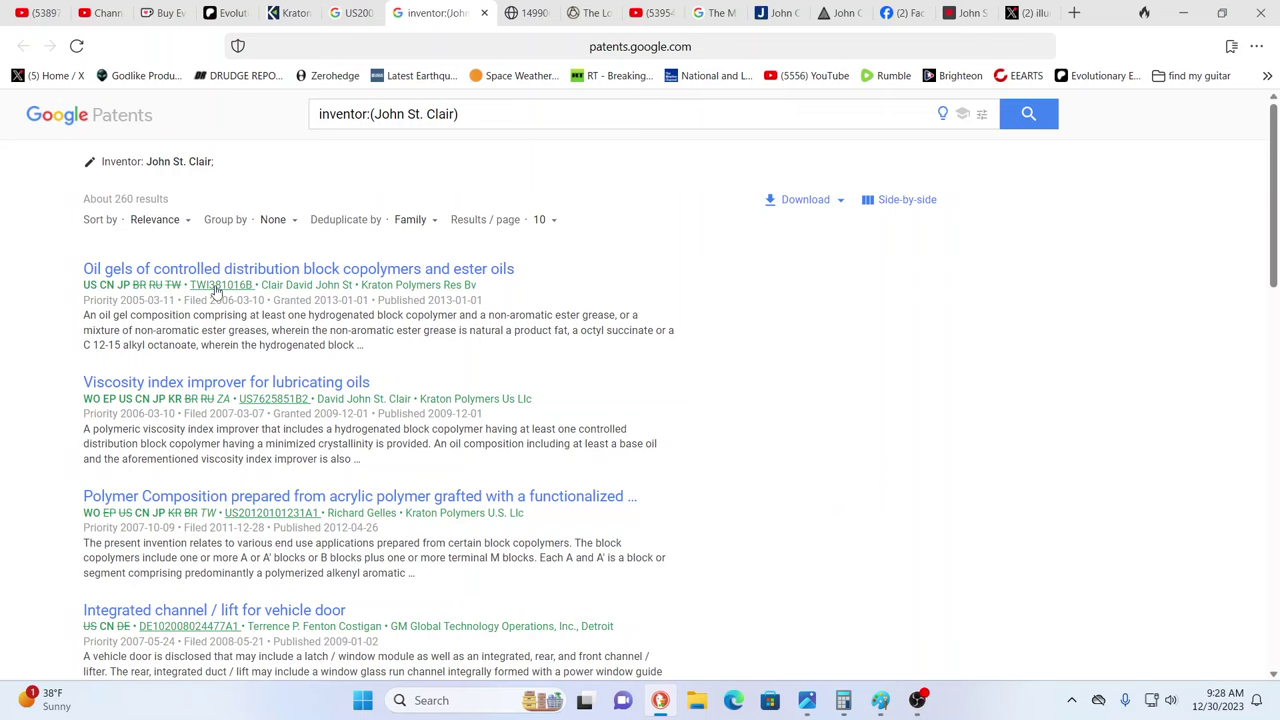
mouse_move(221, 285)
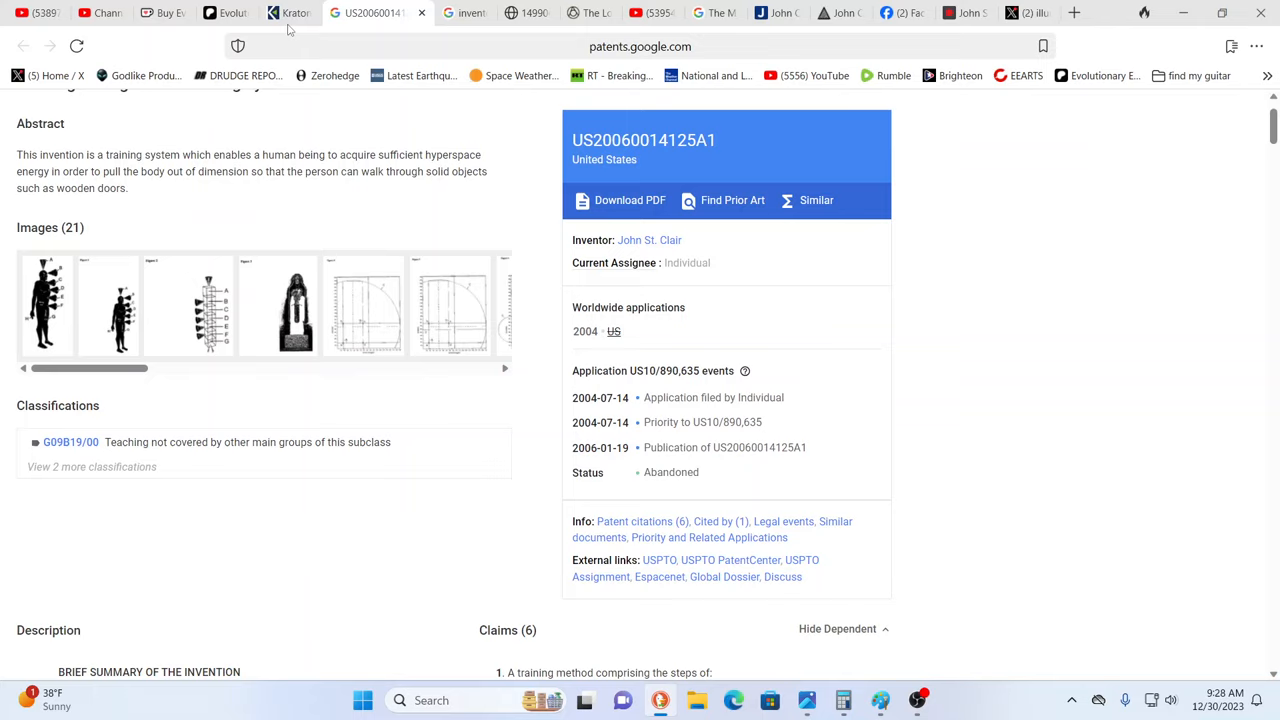
Switch to the Kraton Corporation 'Innovating With Purpose' homepage.
left_click(297, 13)
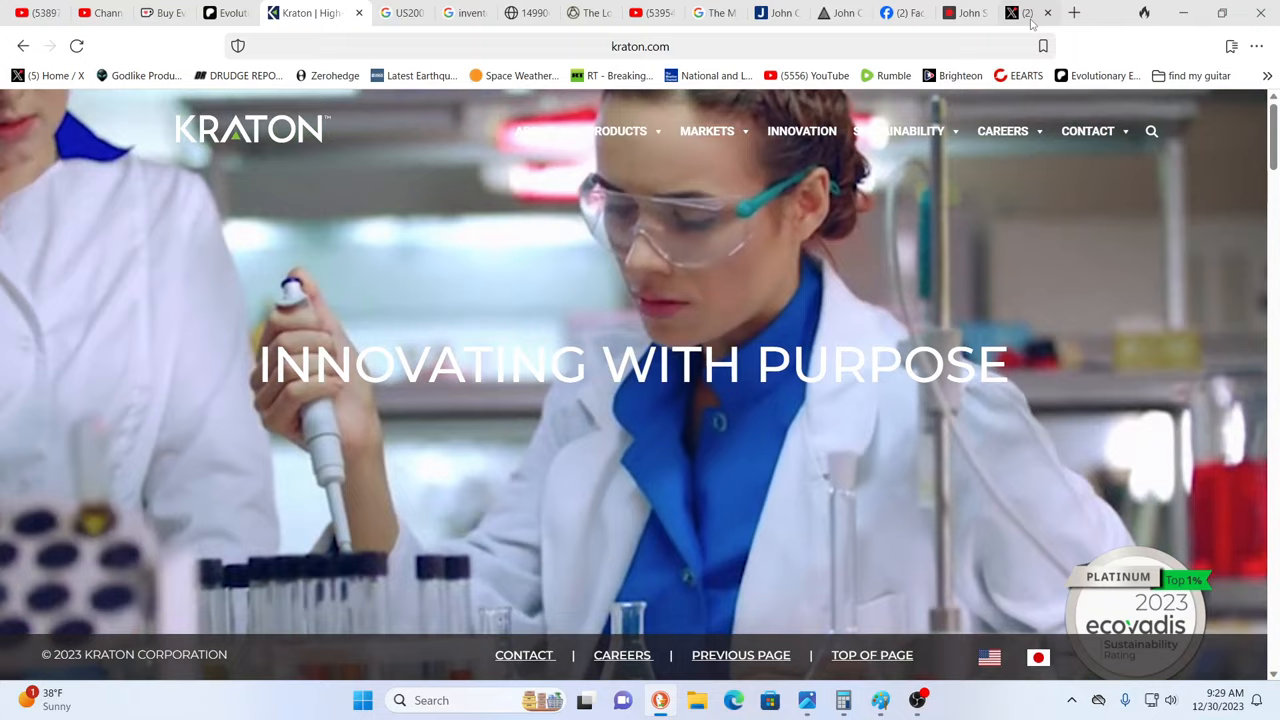
Return to the hatch.kookscience.com article on John Quincy St. Clair.
left_click(1002, 12)
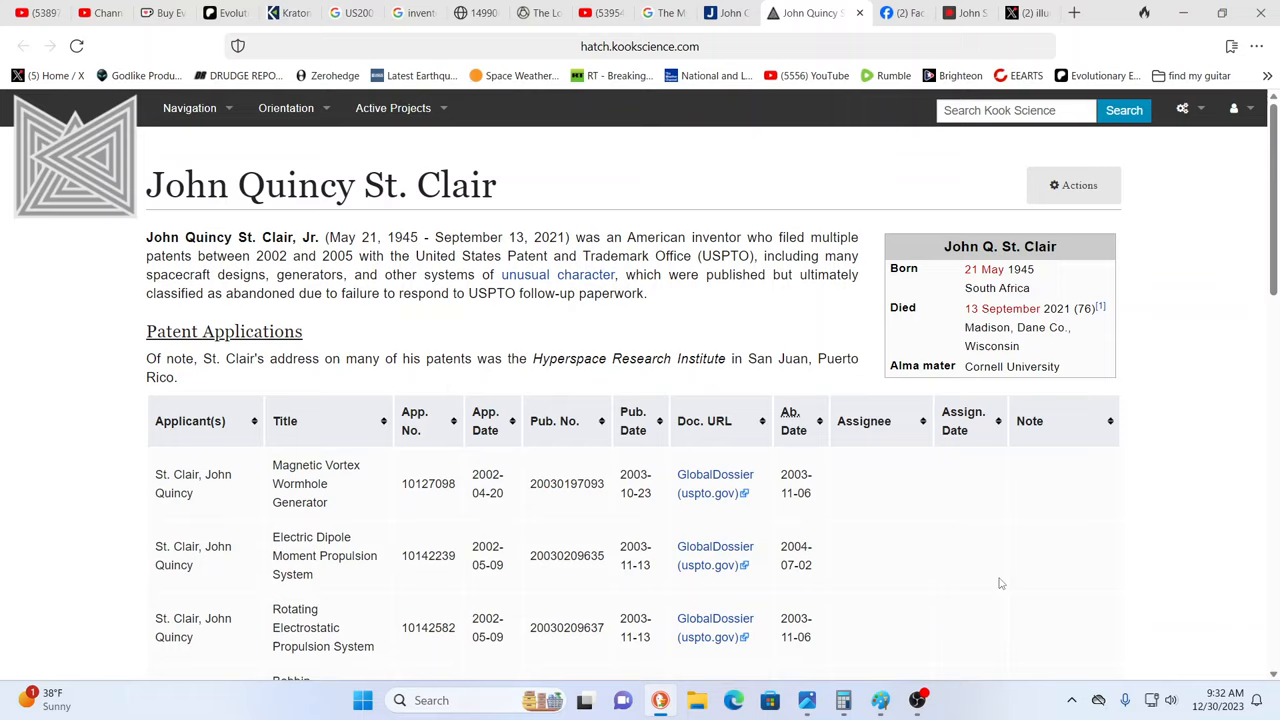
Scroll the St. Clair patent table down to the Hyperspace Torque and Energy Generator entries.
scroll("down", 3)
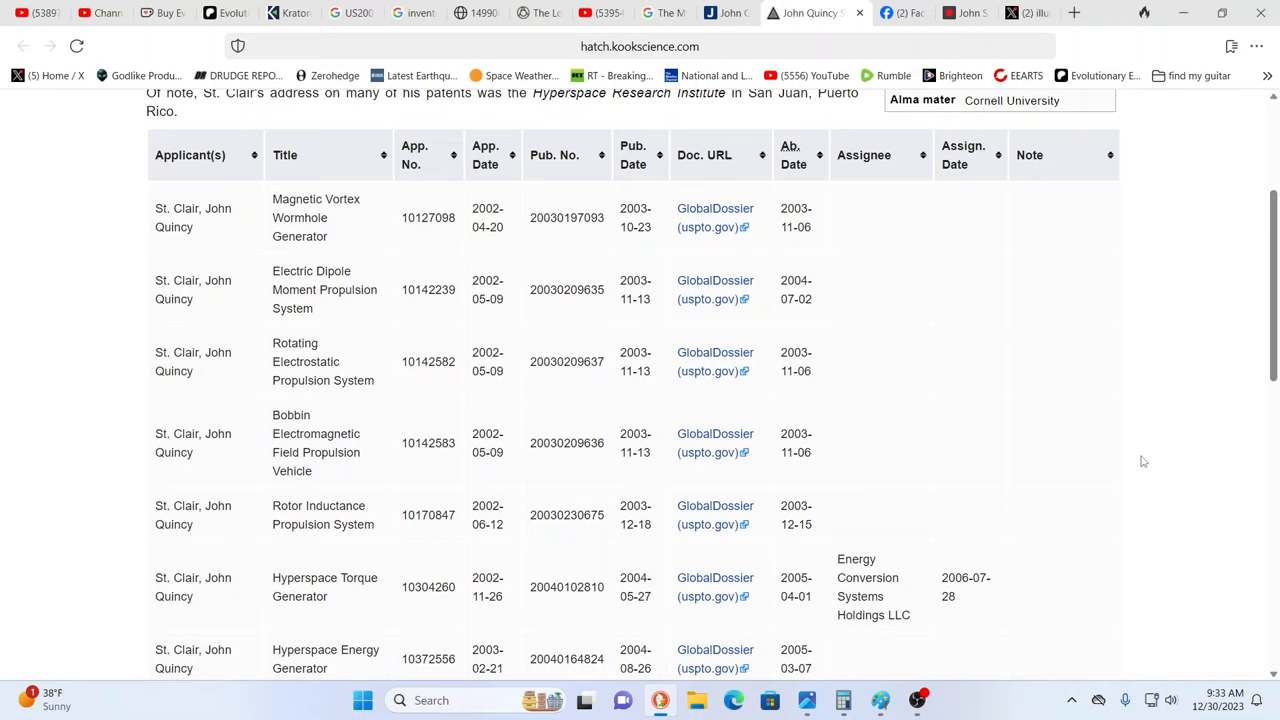
mouse_move(705, 380)
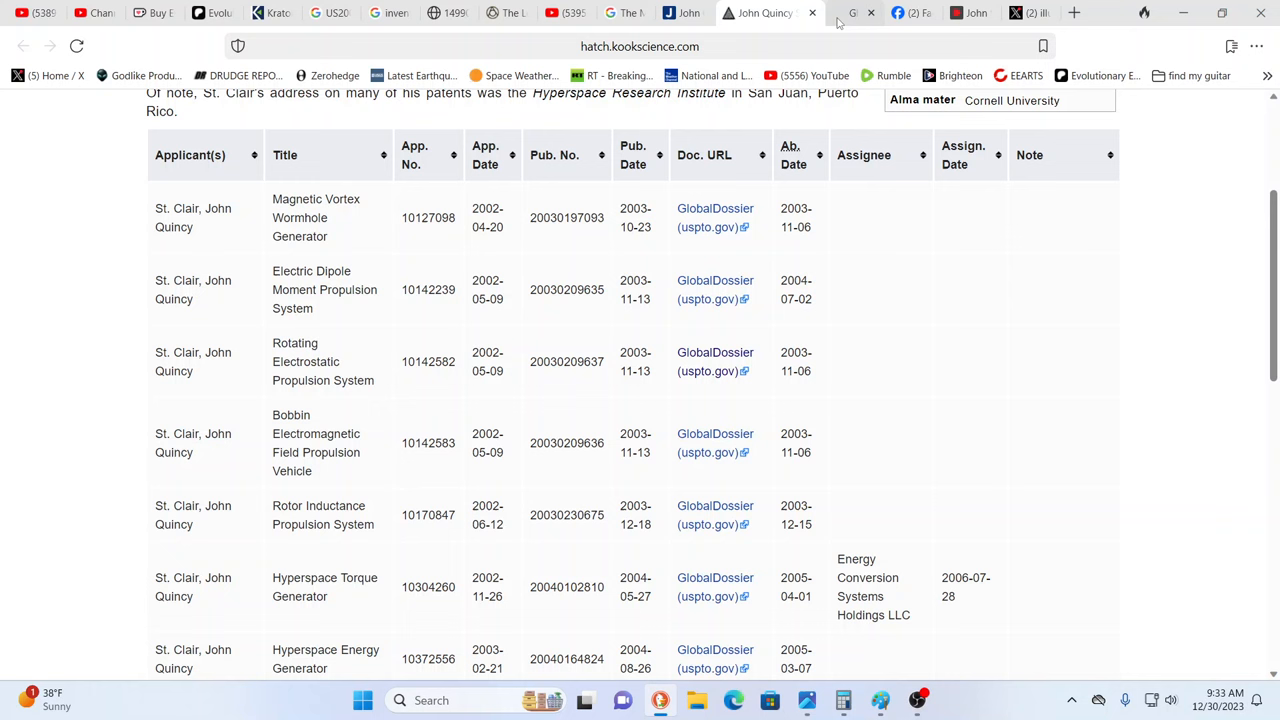
left_click(714, 352)
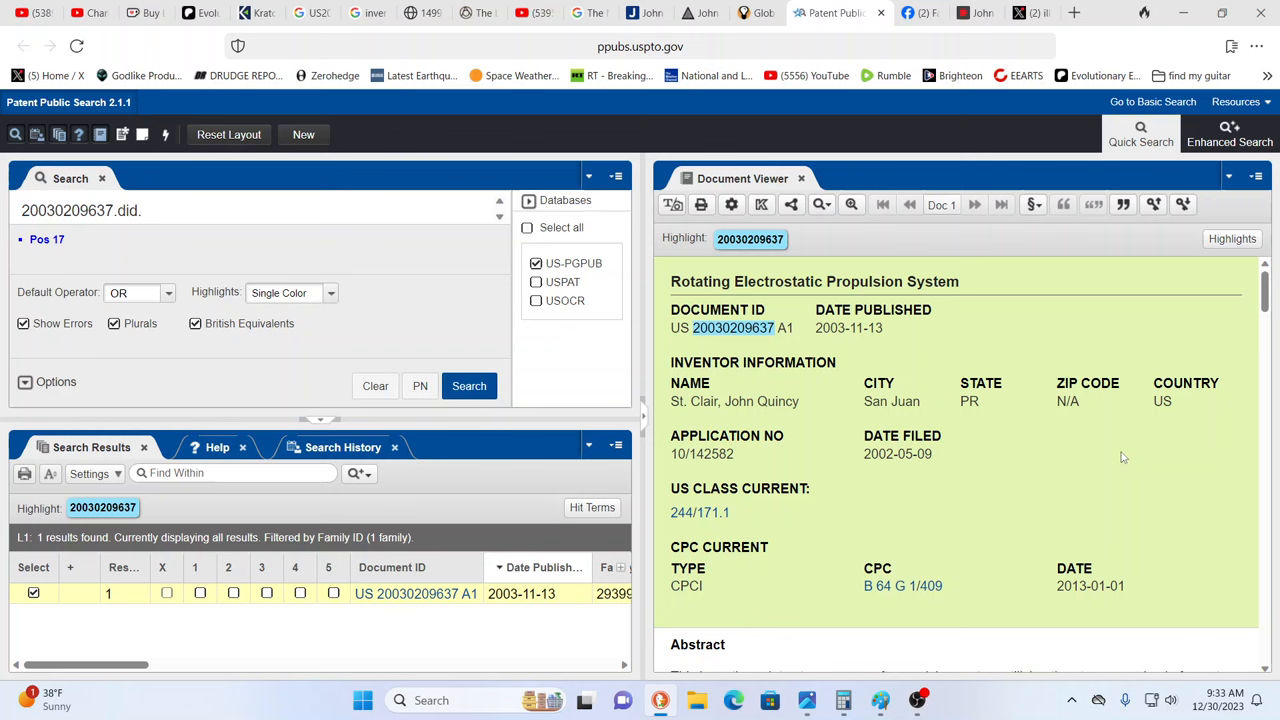
scroll("down", 3)
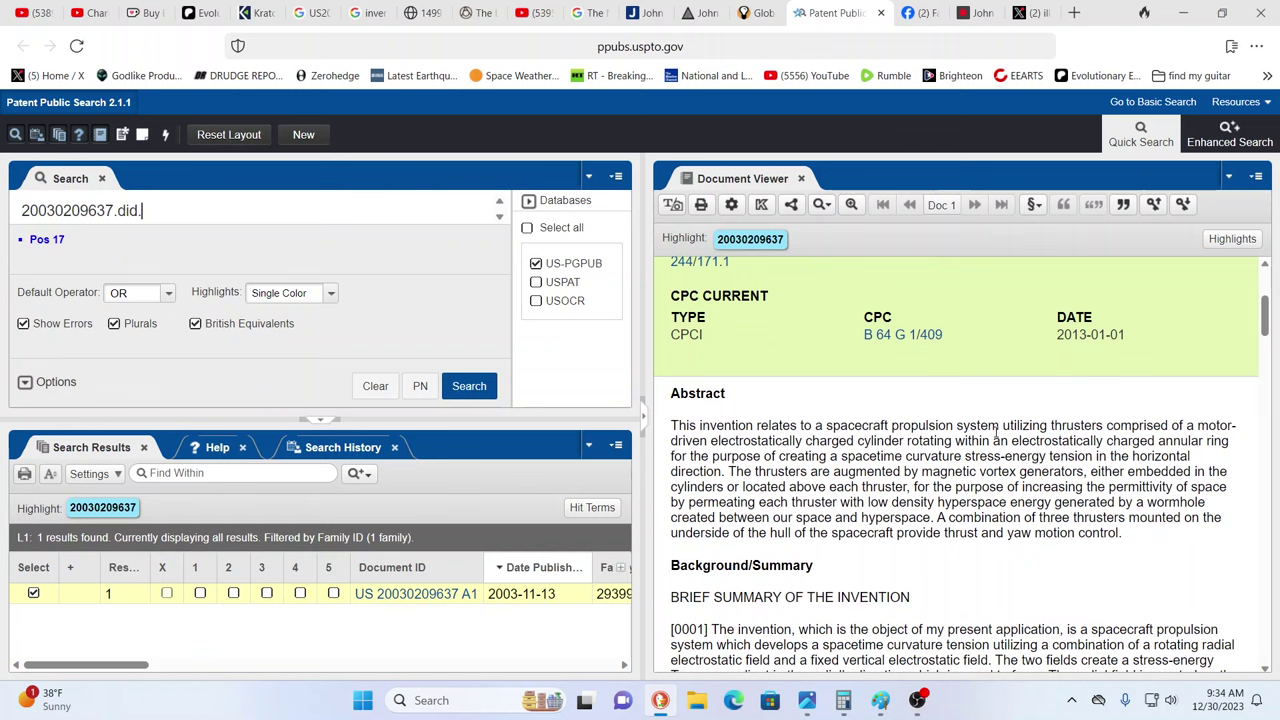
scroll("down", 3)
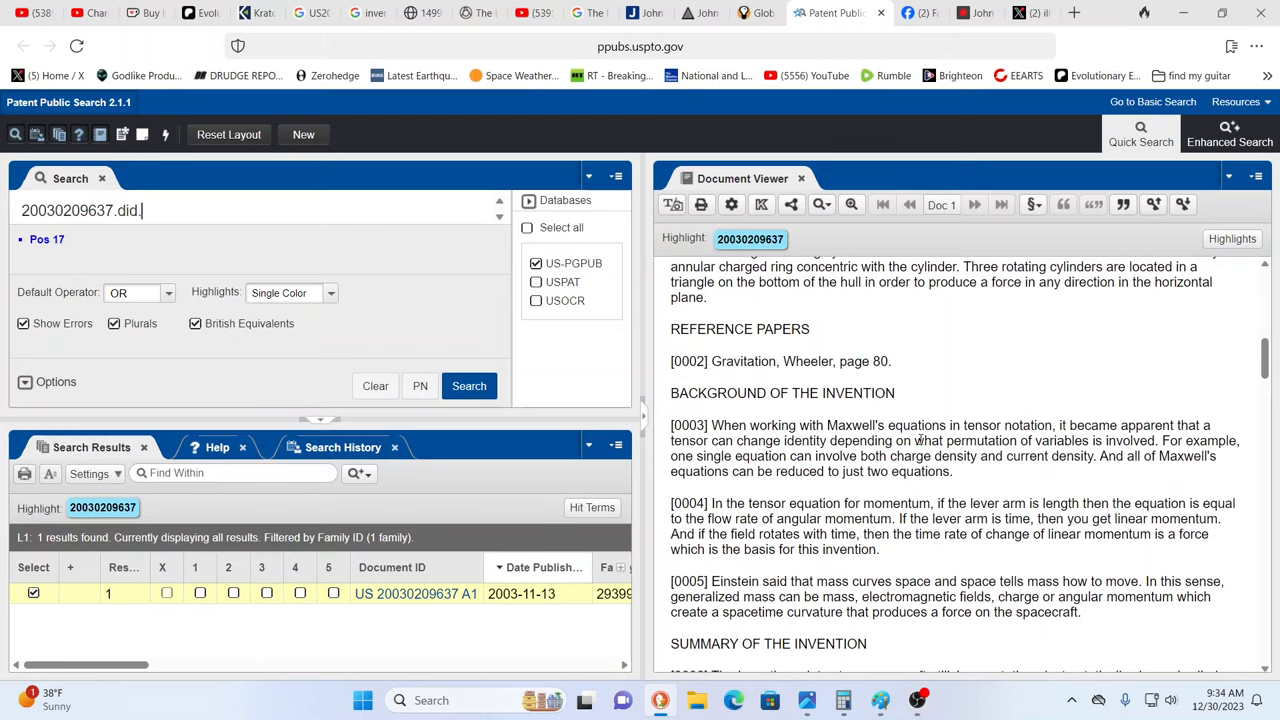
scroll("down", 3)
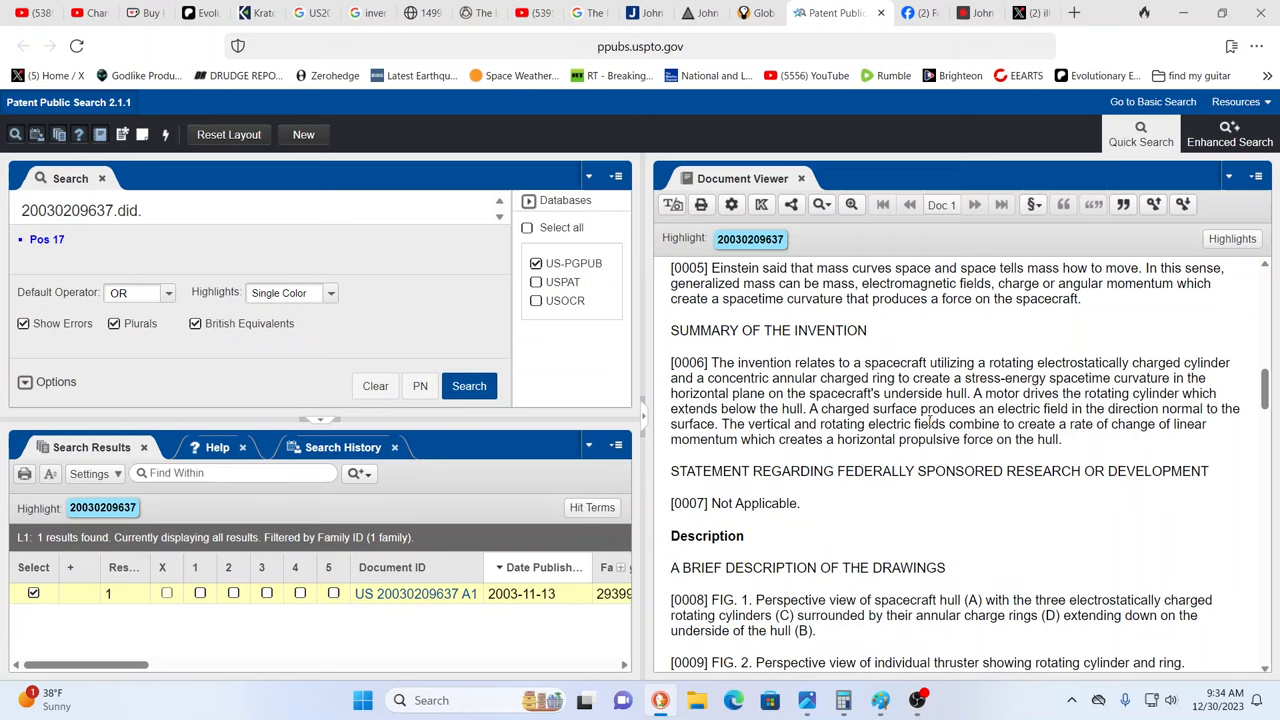
scroll("down", 3)
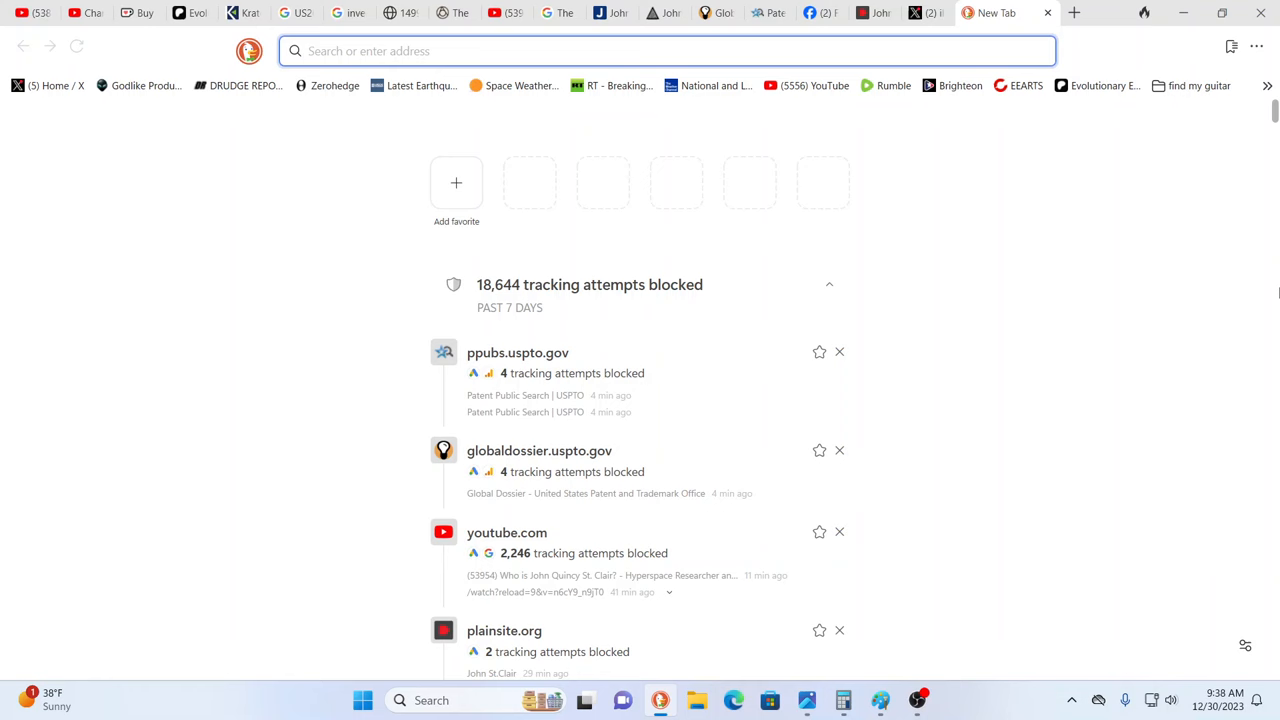
Search DuckDuckGo for 'bhagavata purana english pdf' and scroll through the results.
type("bhagavata purana english pdf")
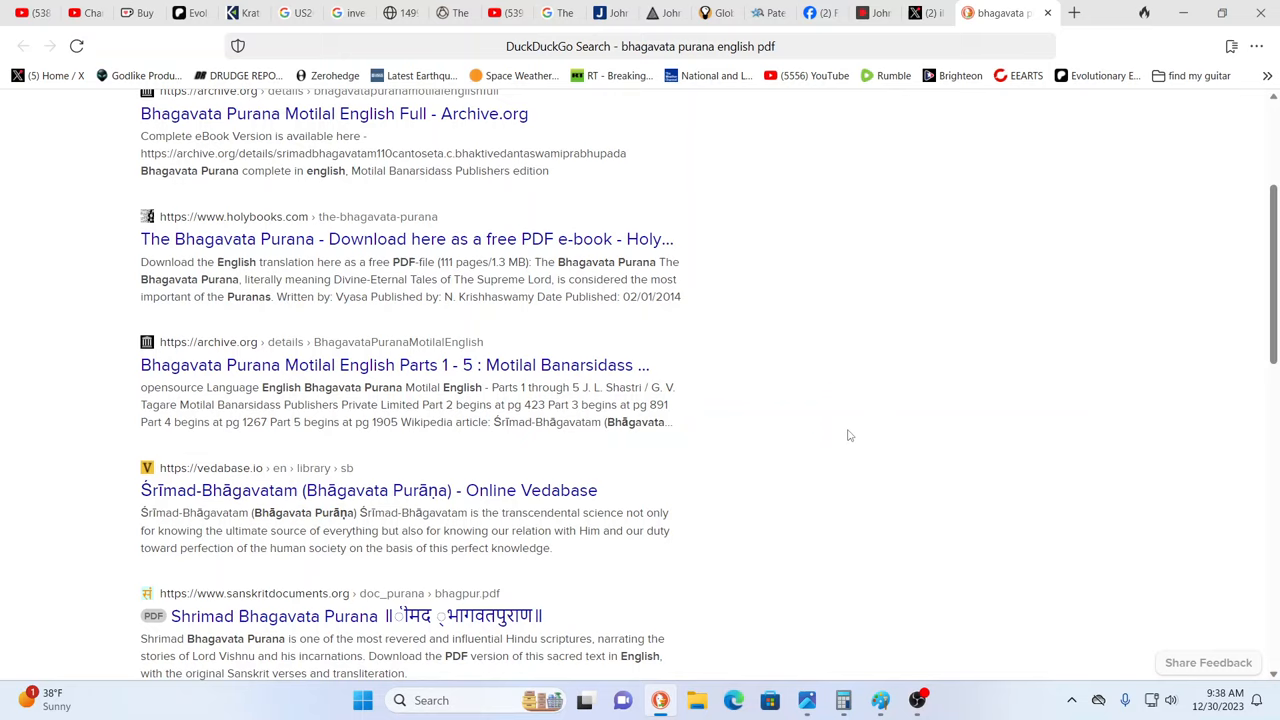
scroll("down", 3)
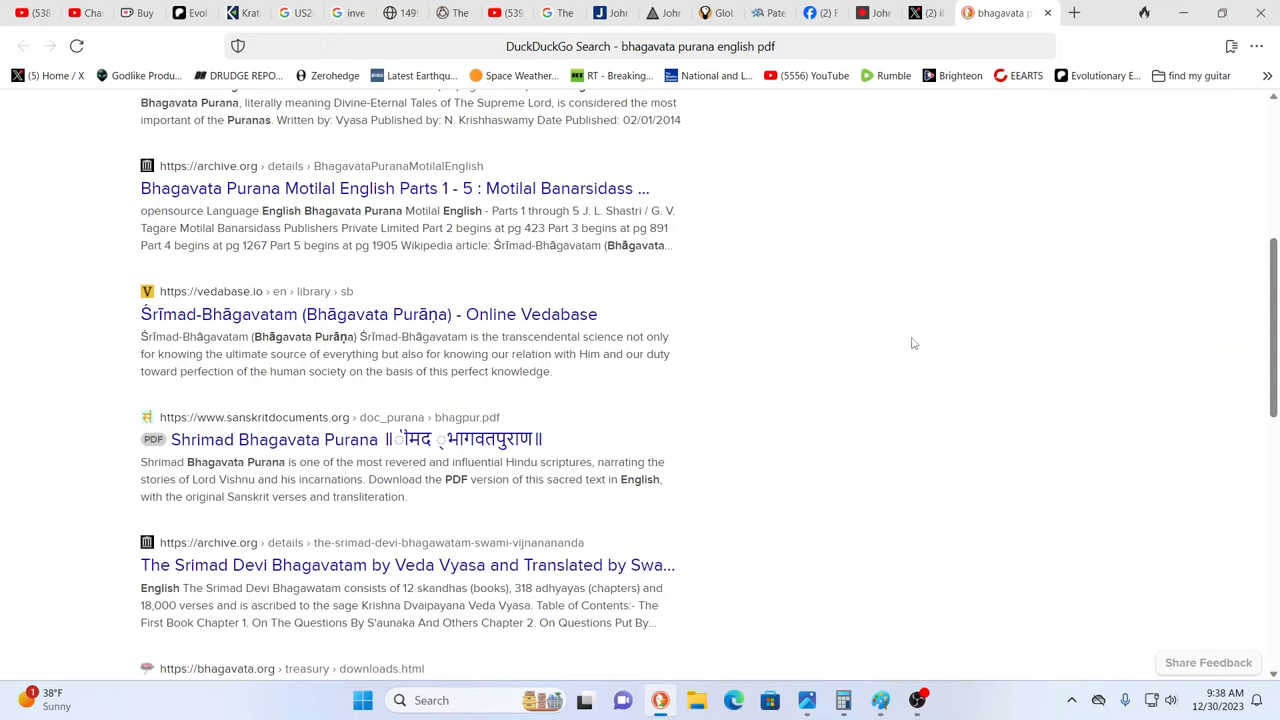
mouse_move(380, 442)
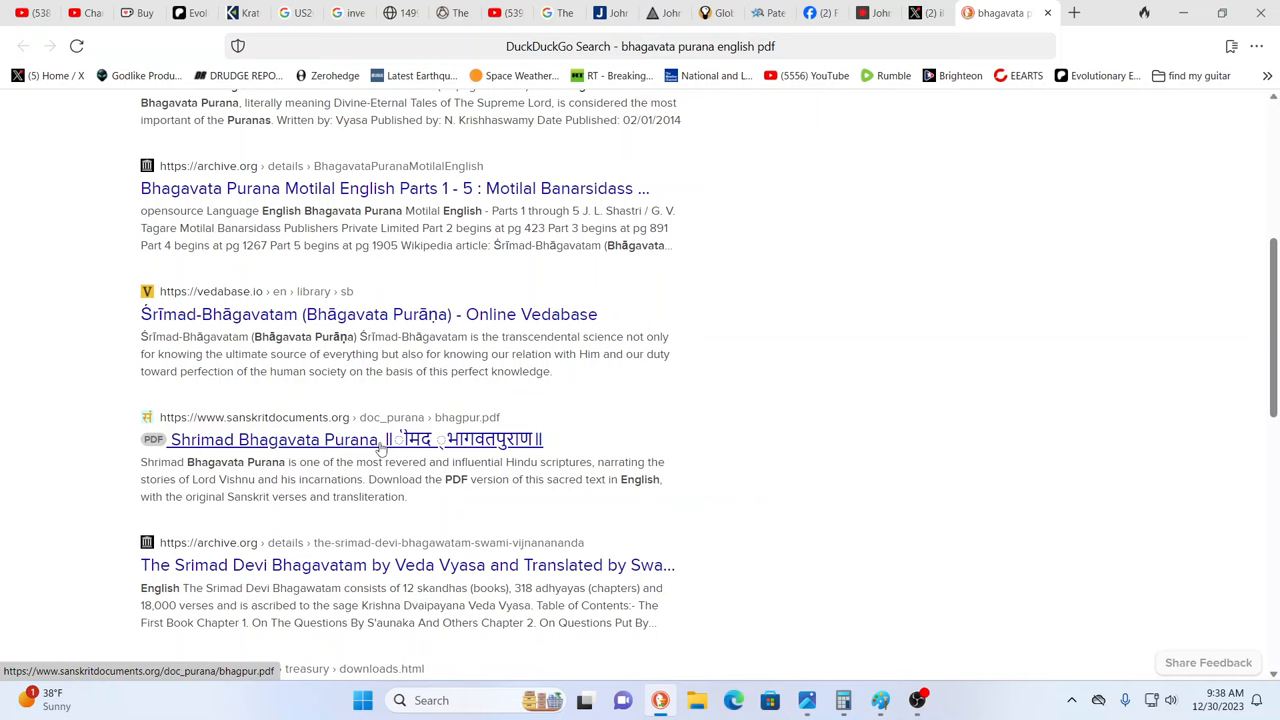
mouse_move(310, 567)
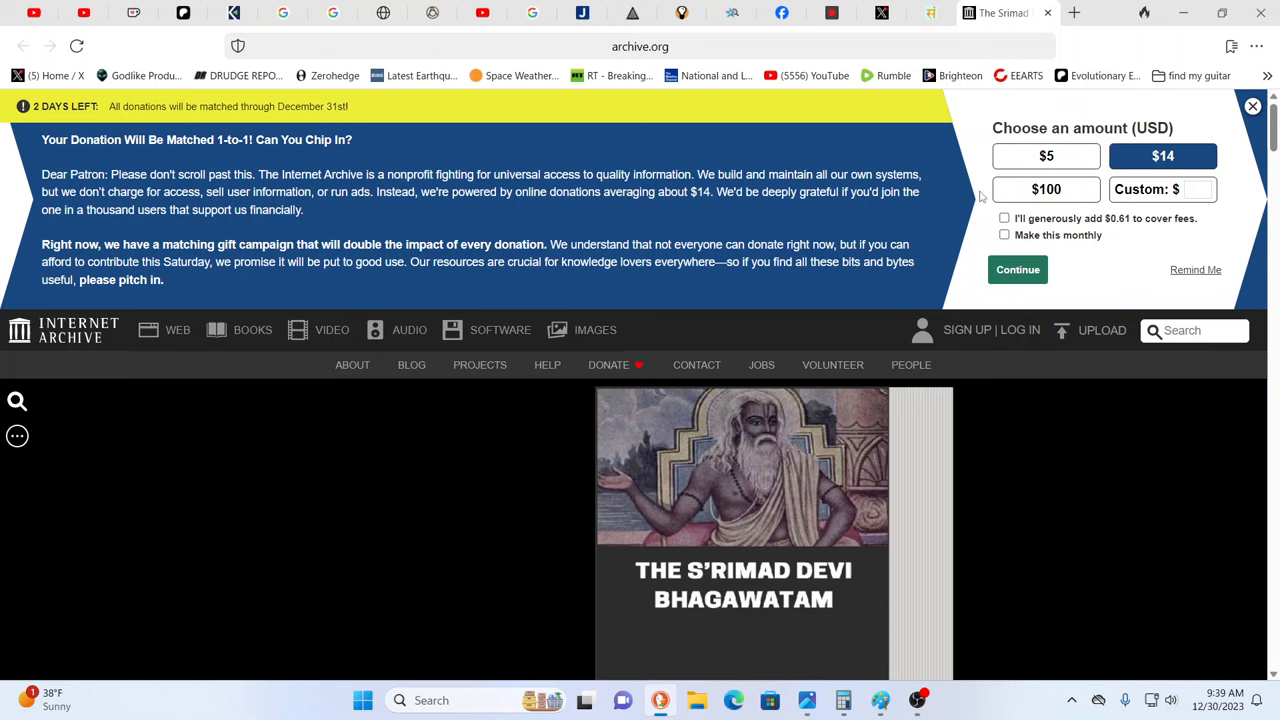
scroll("down", 3)
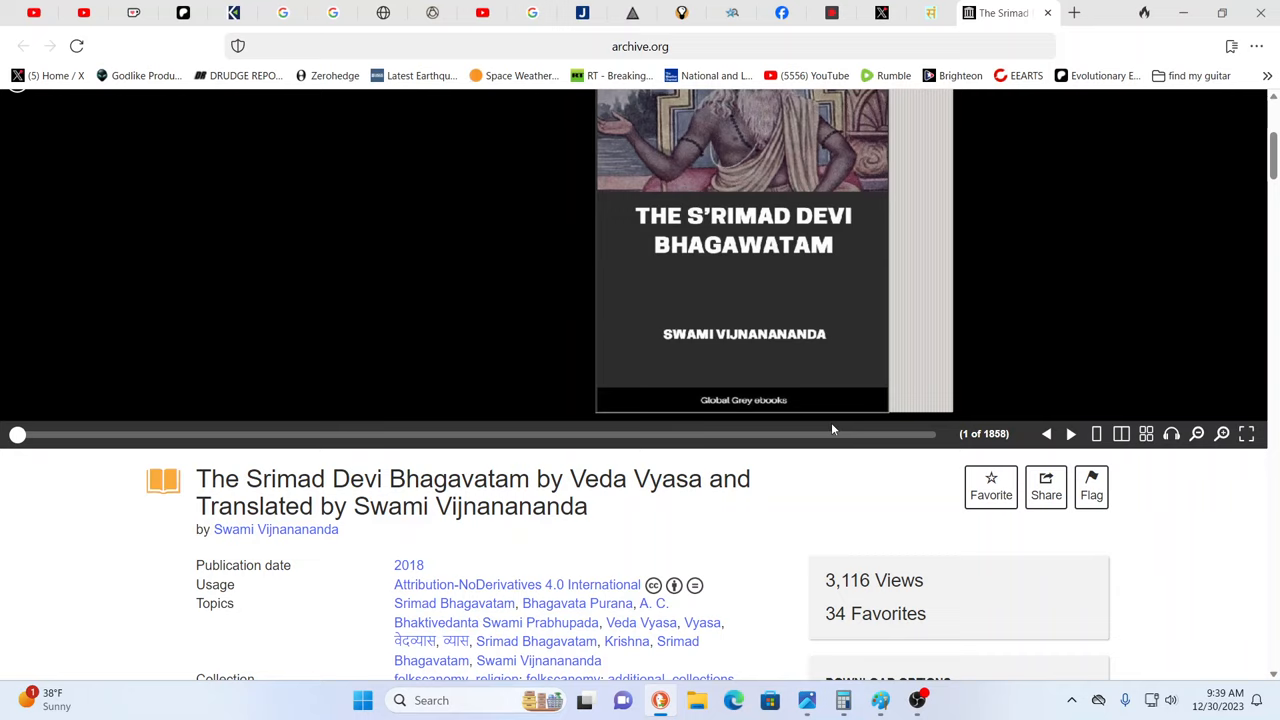
scroll("down", 3)
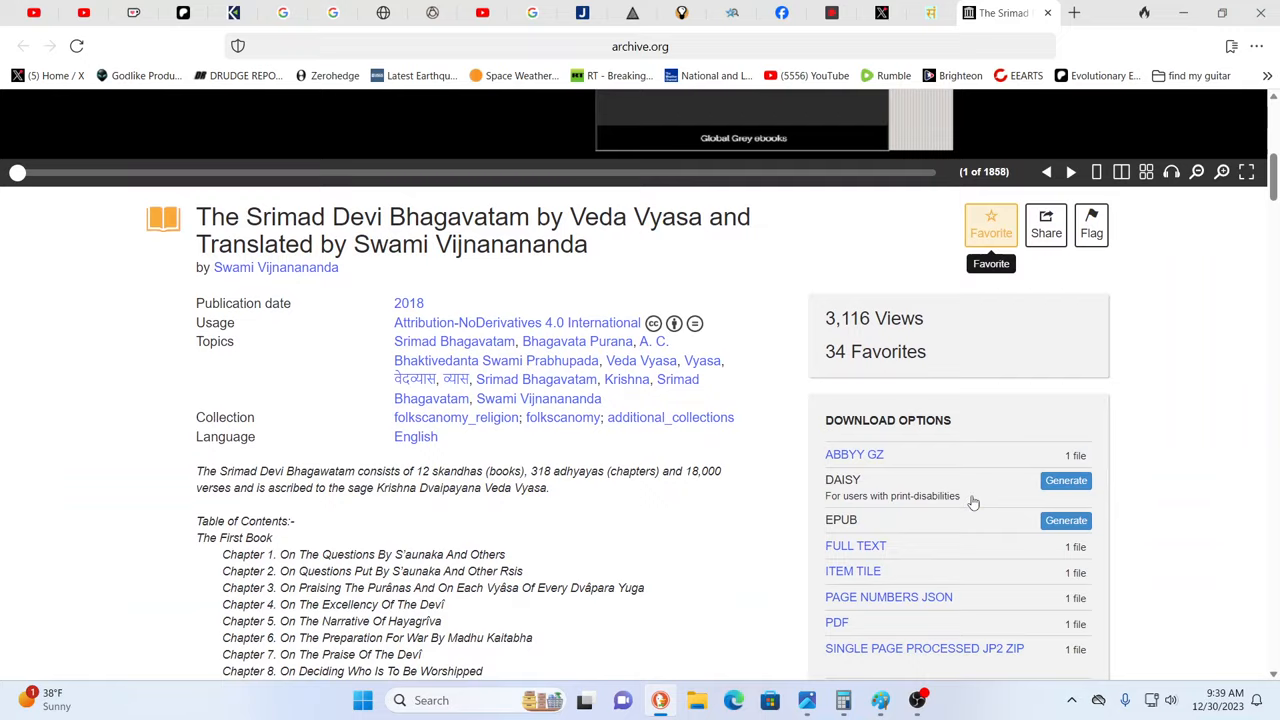
scroll("down", 3)
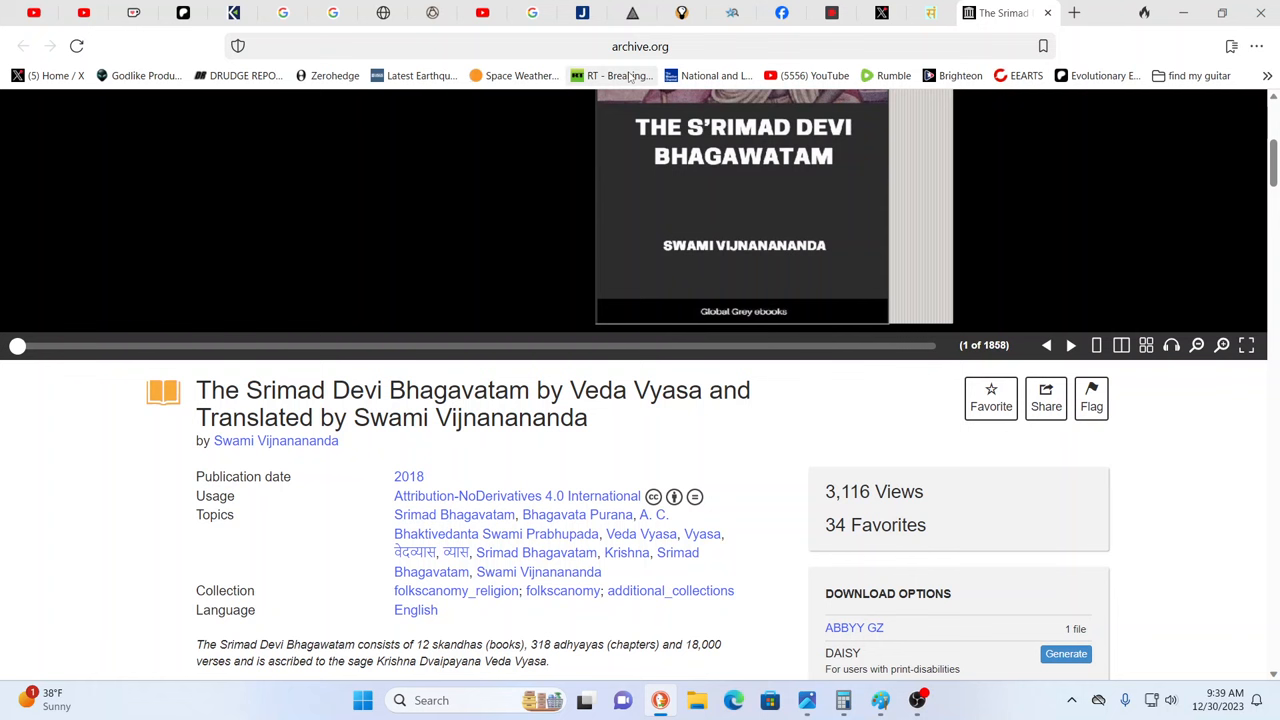
Return to the YouTube tab showing 'Who is John Quincy St. Clair?' paused at 2:21.
left_click(485, 13)
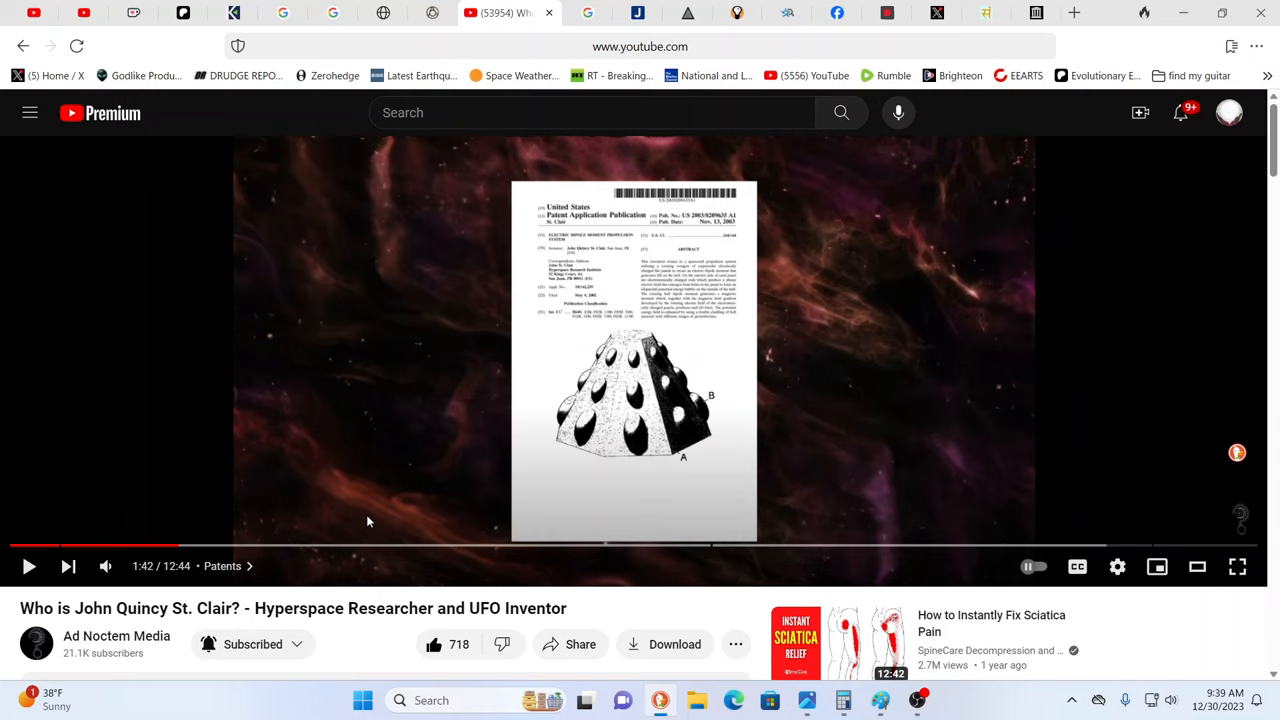
mouse_move(360, 592)
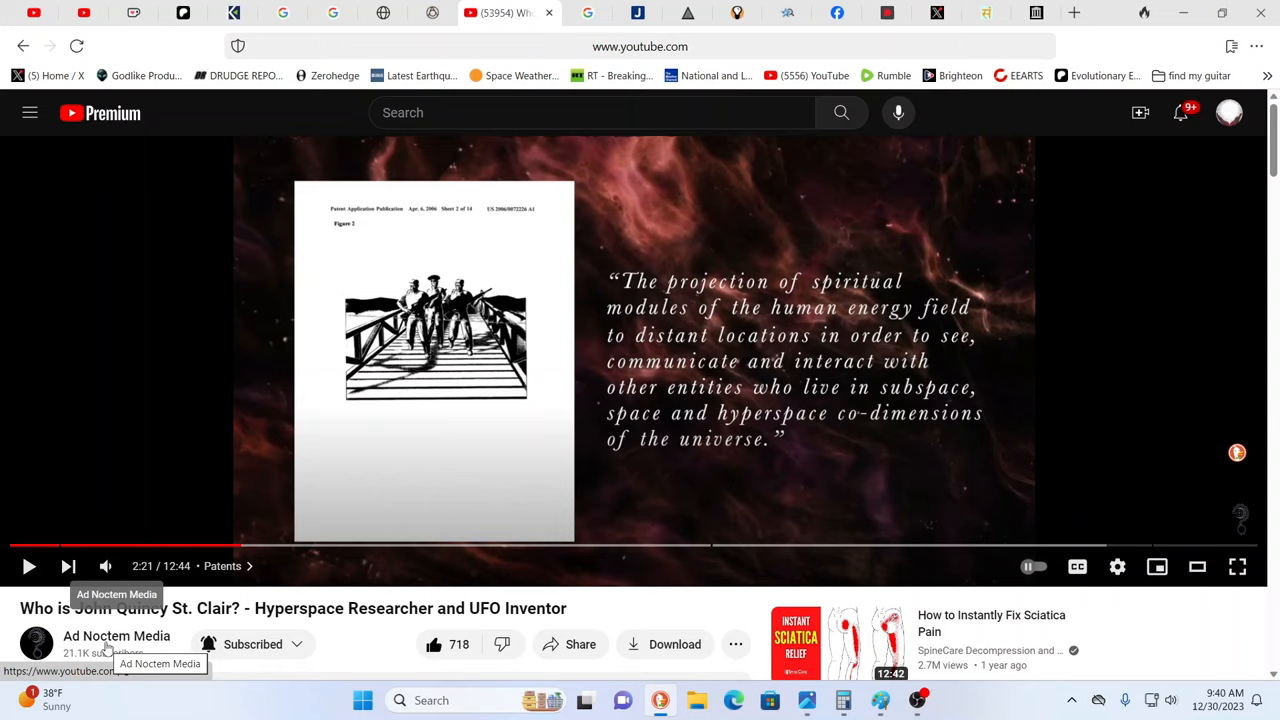
mouse_move(1120, 643)
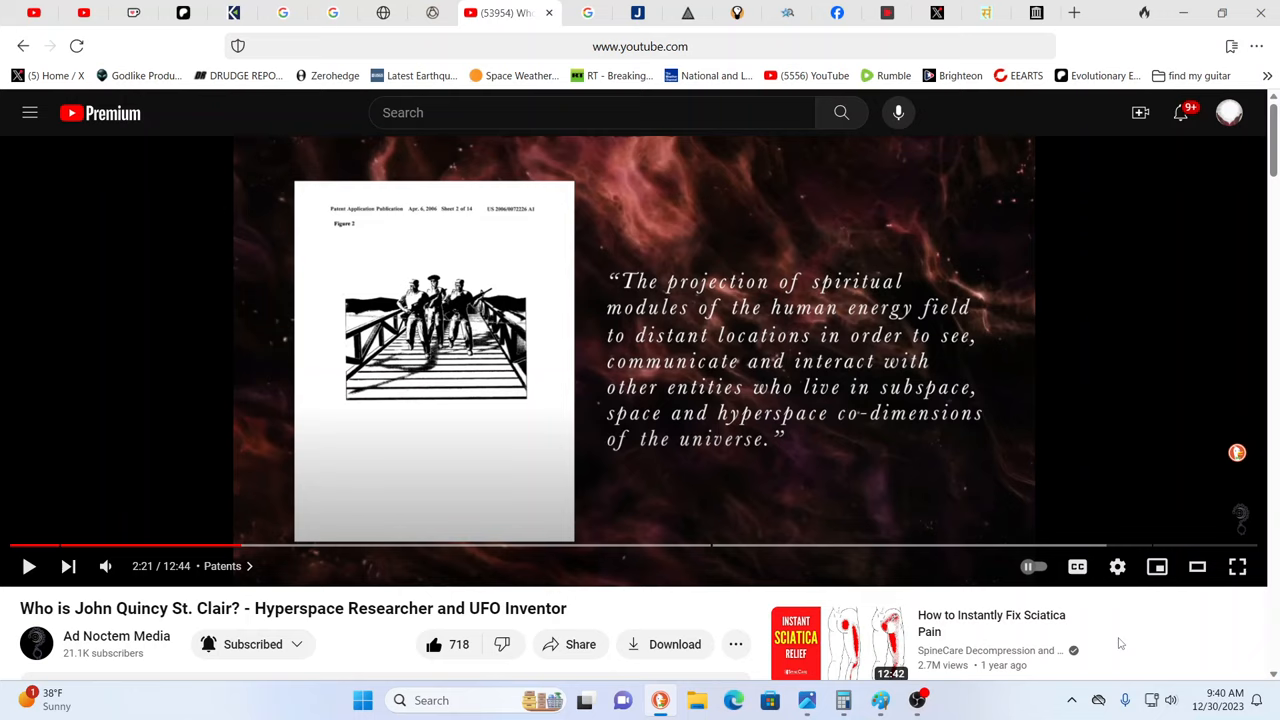
mouse_move(1251, 639)
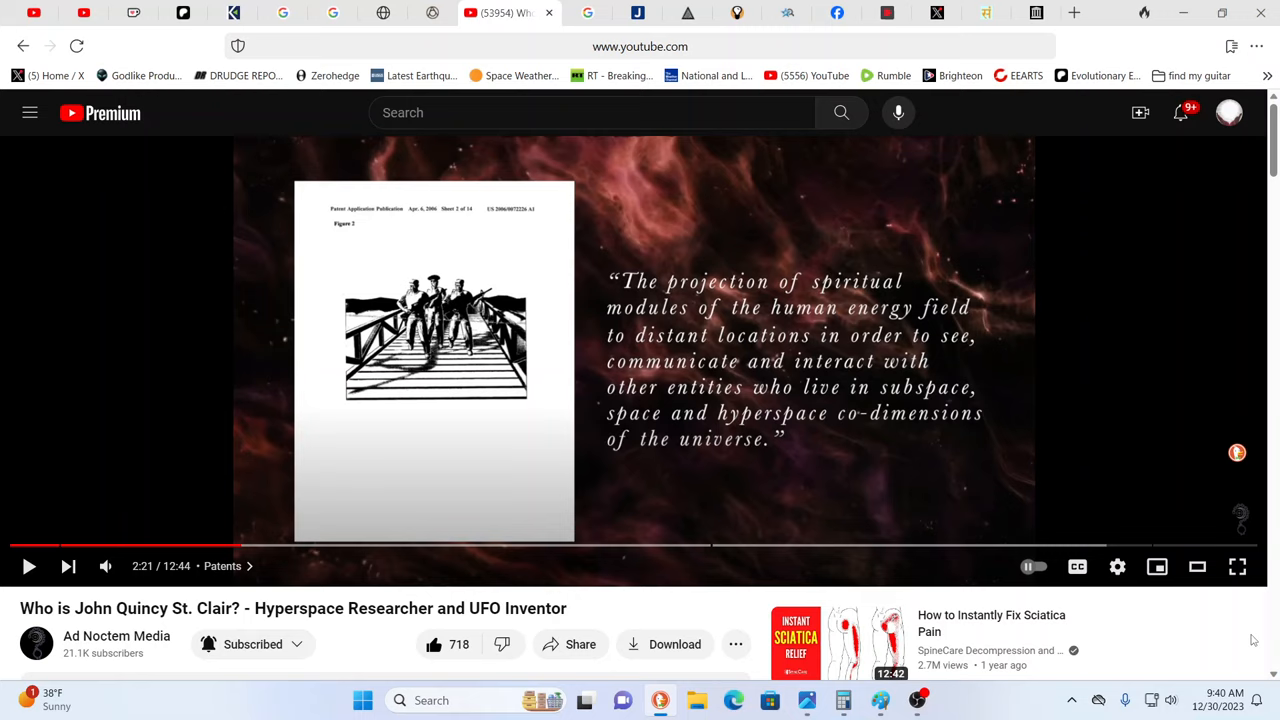